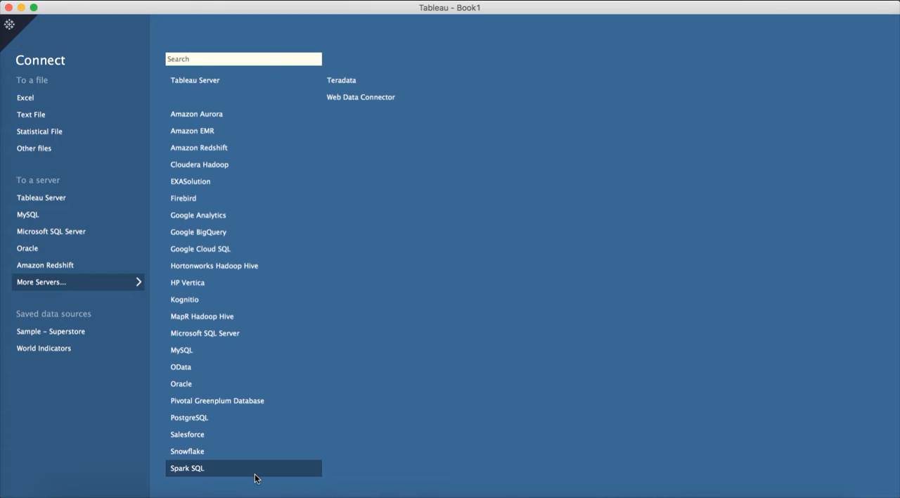
mouse_move(220, 180)
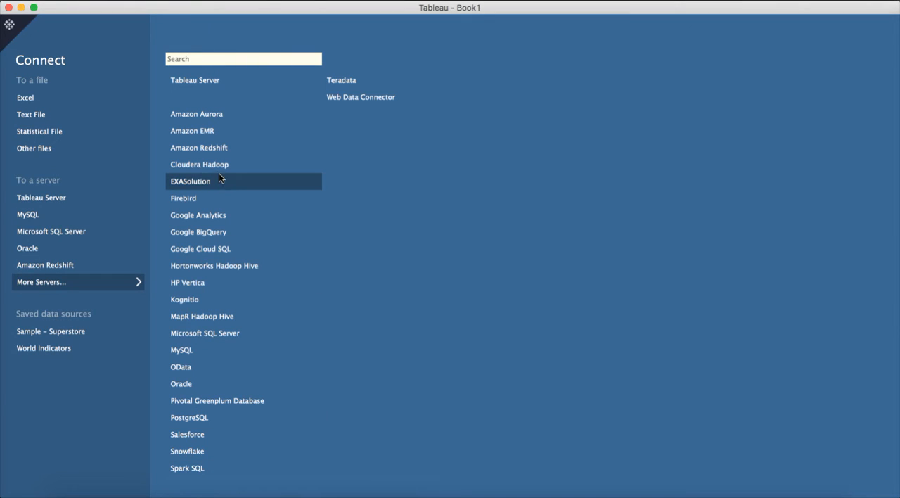
mouse_move(211, 170)
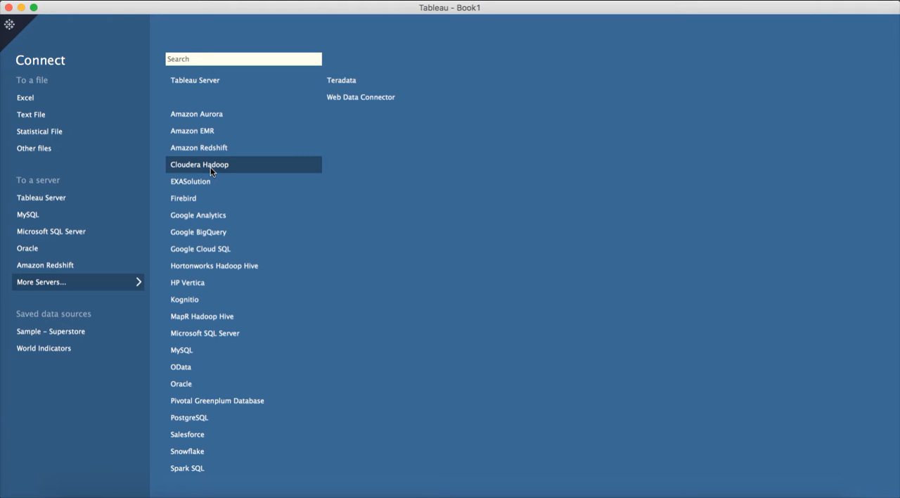
- Connect via Cloudera Hadoop, HiveServer type, server quickstart.cloudera, getting a missing-driver error
left_click(199, 163)
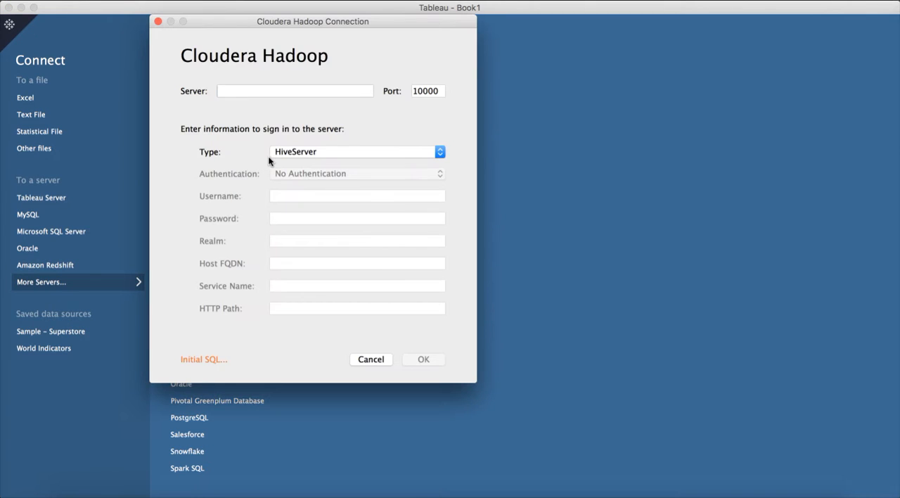
left_click(352, 152)
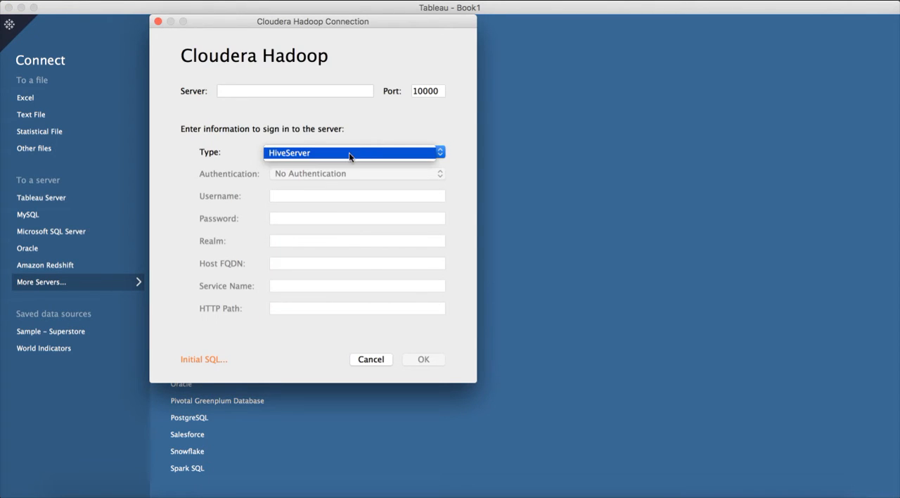
mouse_move(341, 154)
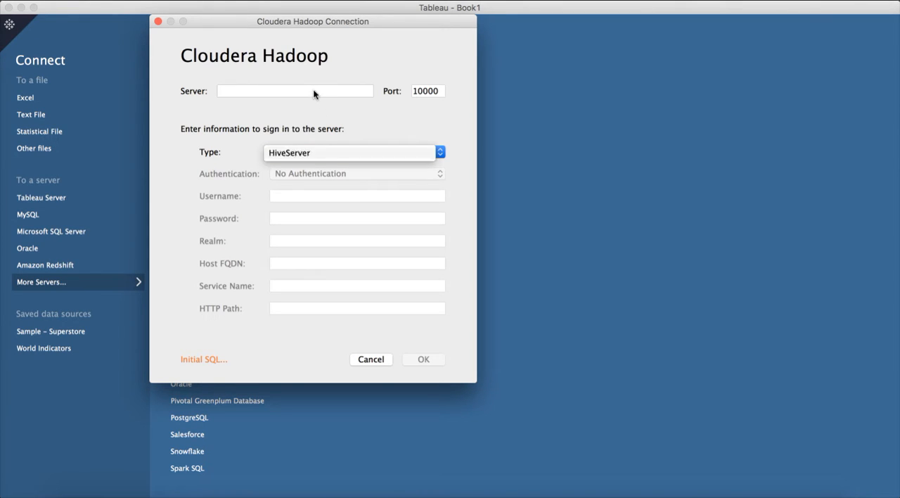
left_click(295, 90)
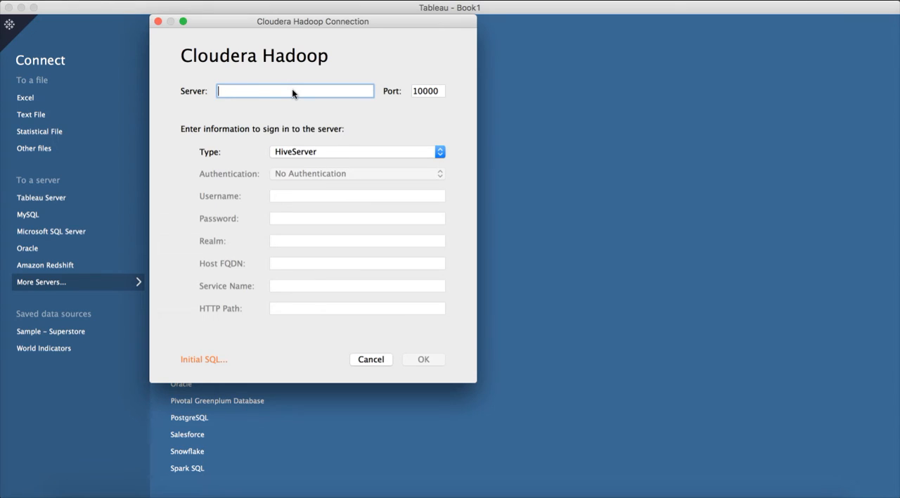
type("quickstart.clo")
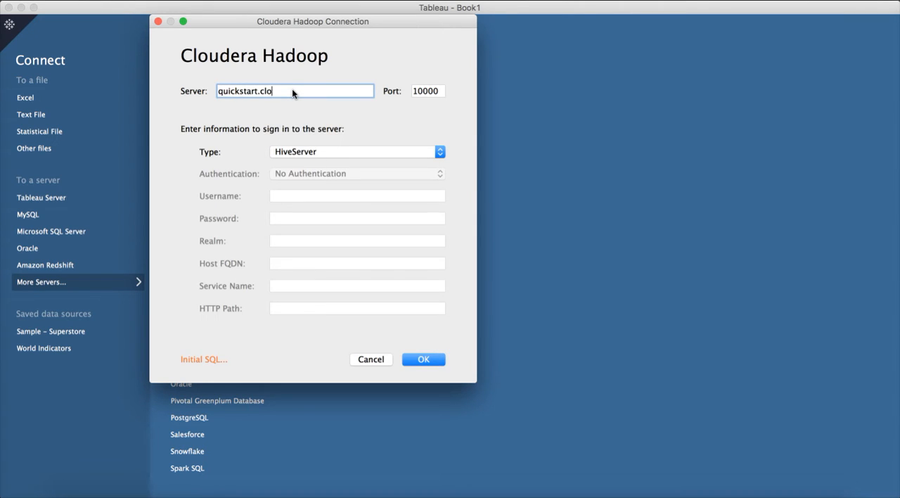
type("udera")
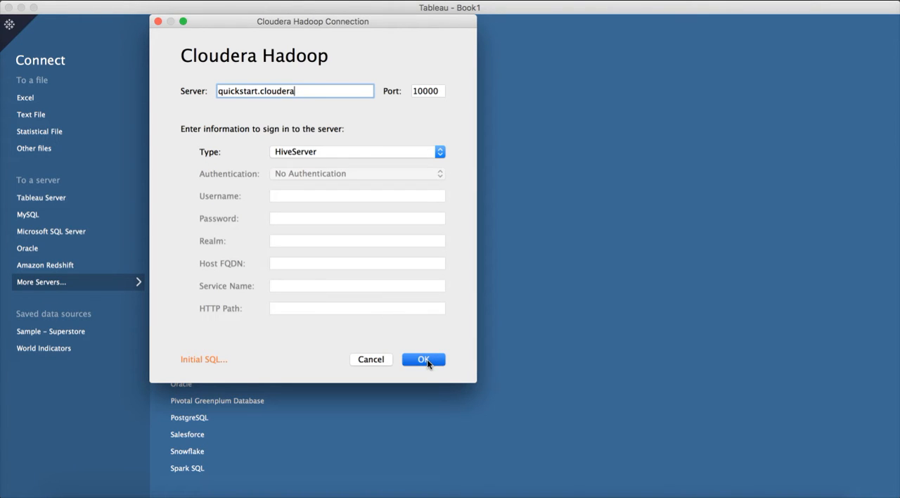
left_click(423, 361)
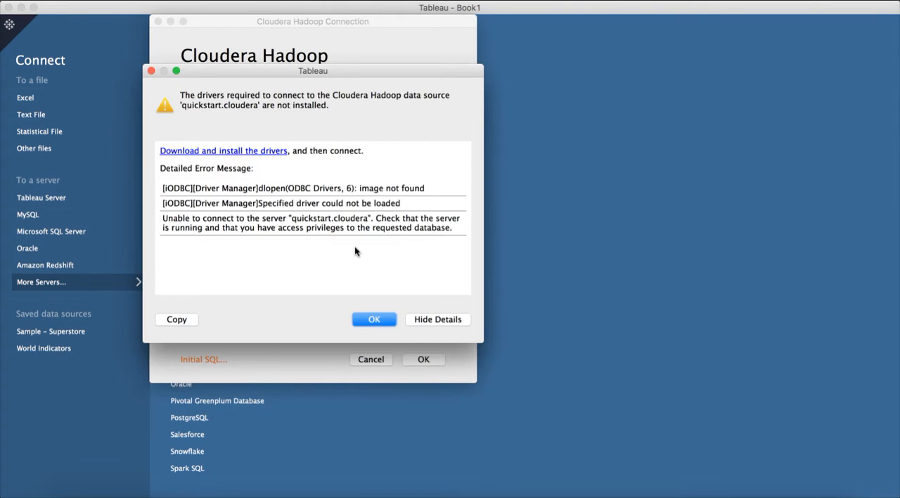
left_click(222, 151)
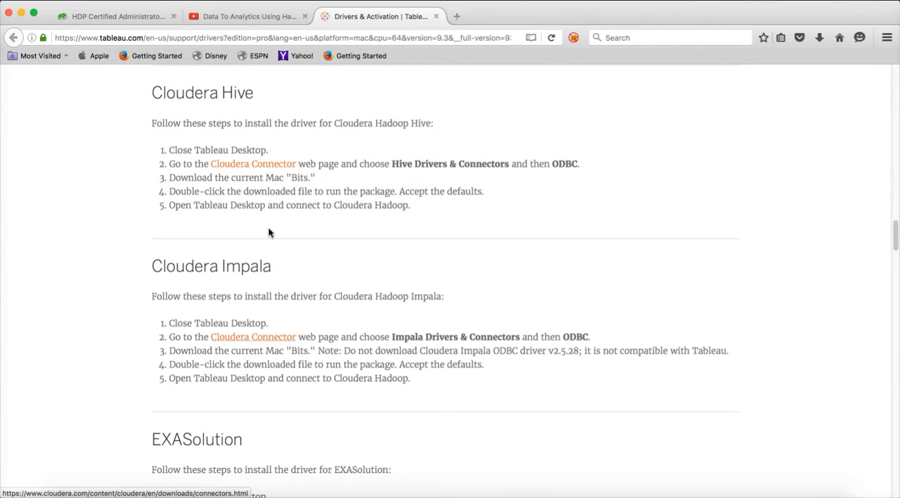
mouse_move(263, 171)
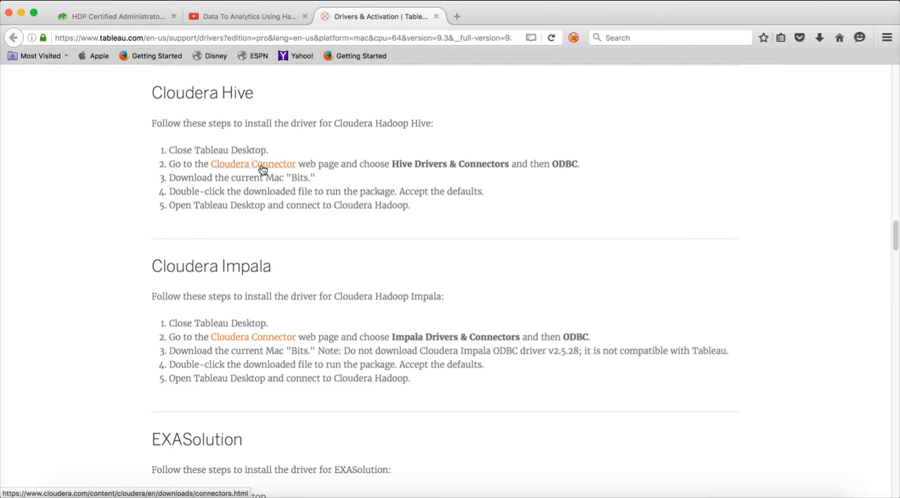
mouse_move(253, 169)
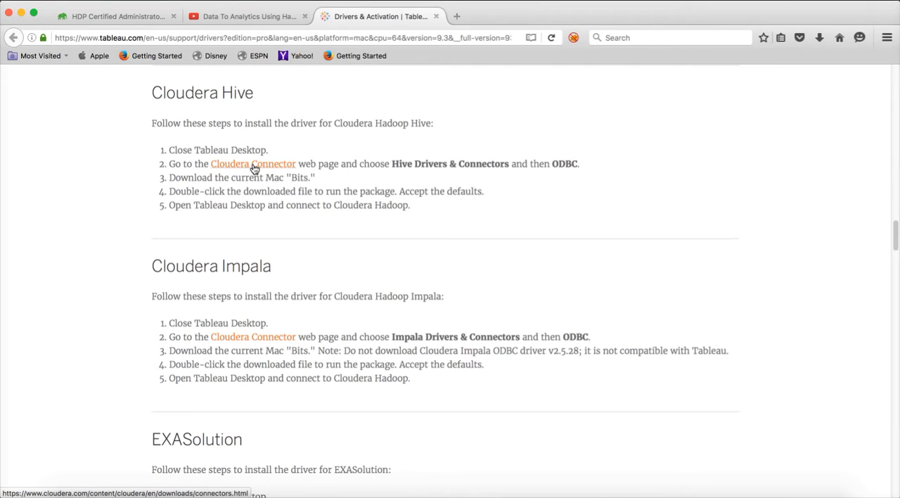
- Follow the Cloudera Connector link under Cloudera Hive to Cloudera's downloads page
left_click(254, 166)
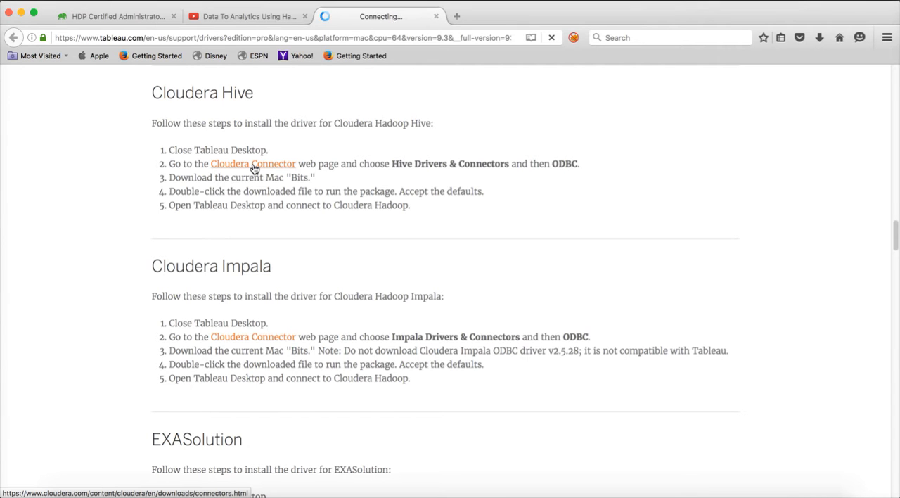
left_click(253, 166)
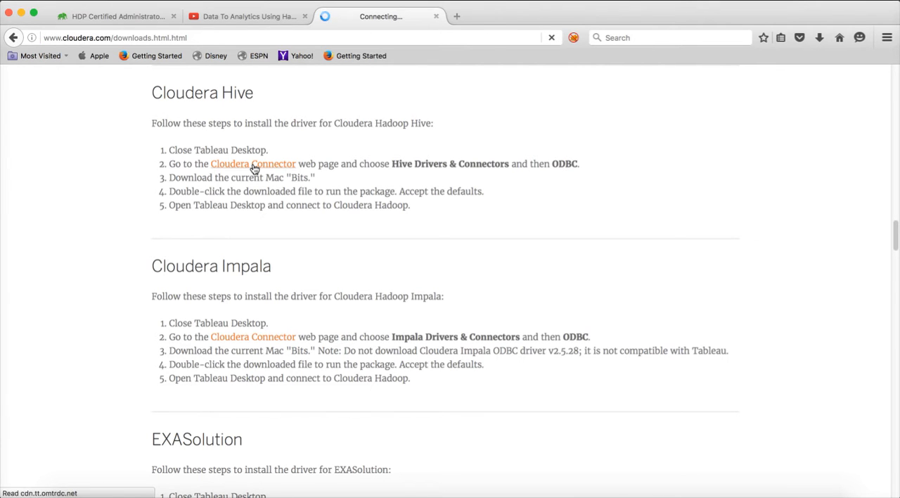
- Find 'connect' on the downloads page and reach the ODBC/JDBC driver download links
left_click(254, 164)
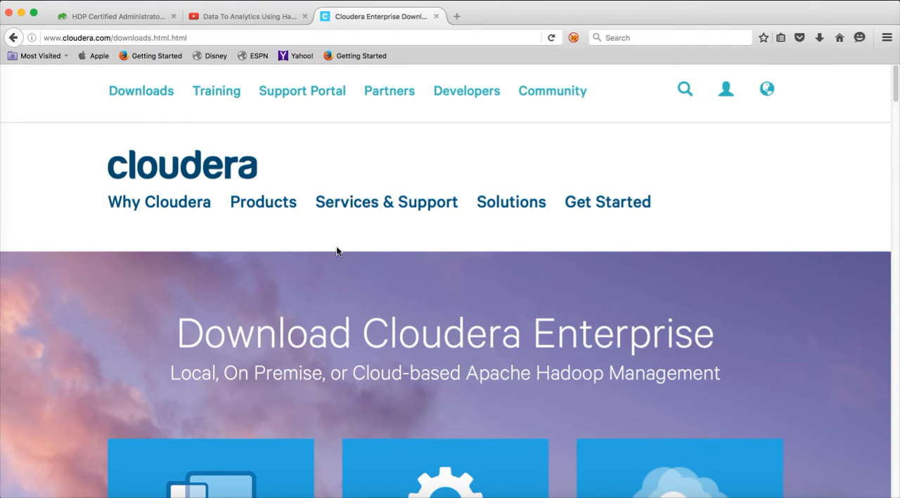
type("connecto")
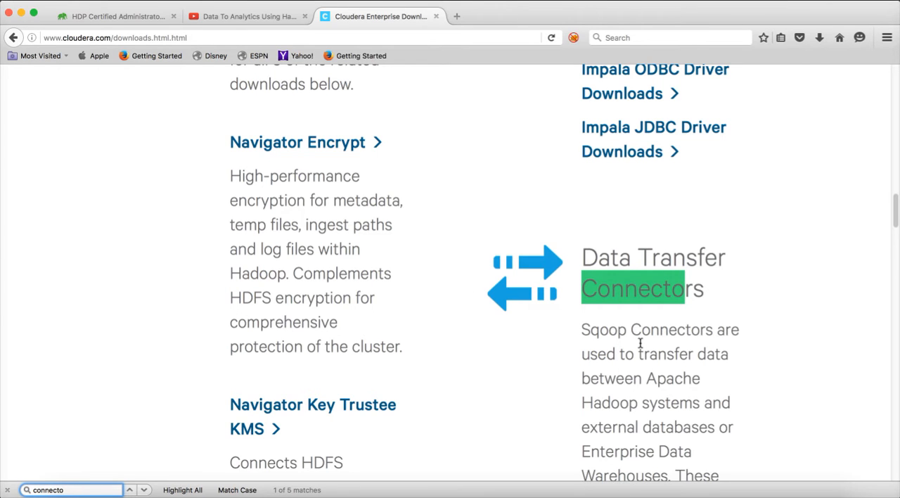
scroll("down", 3)
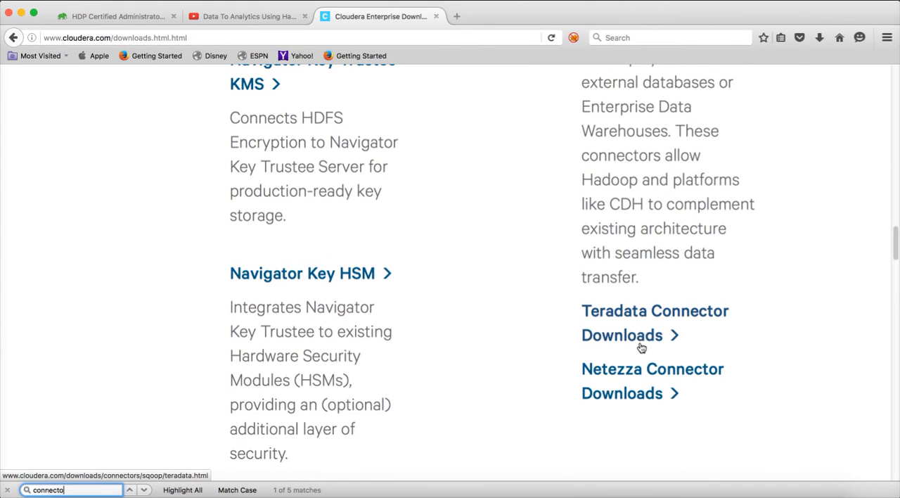
left_click(135, 489)
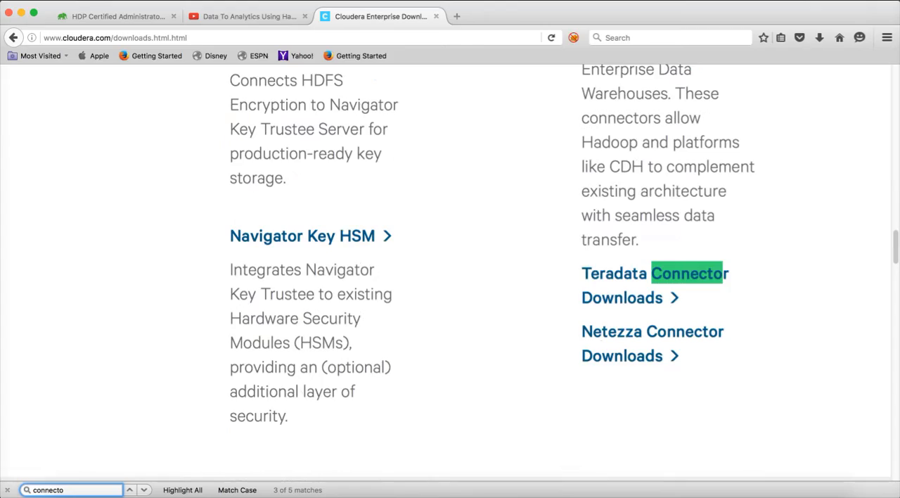
left_click(135, 490)
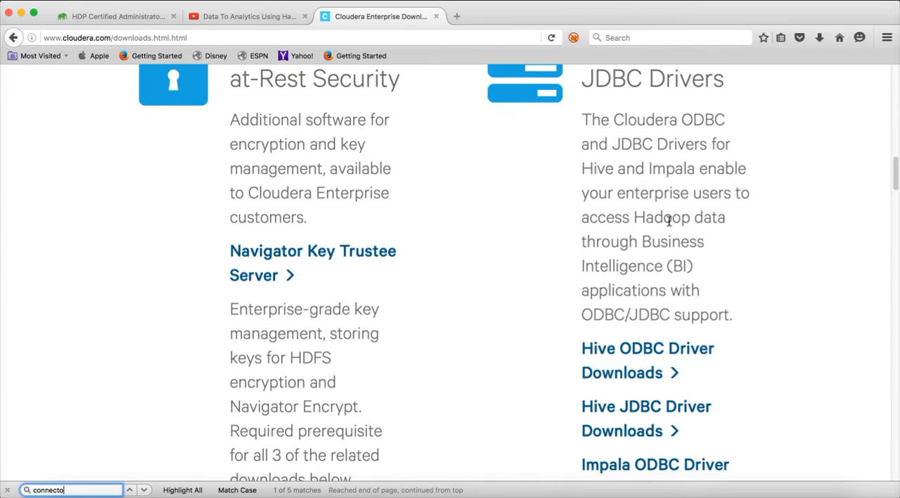
scroll("down", 3)
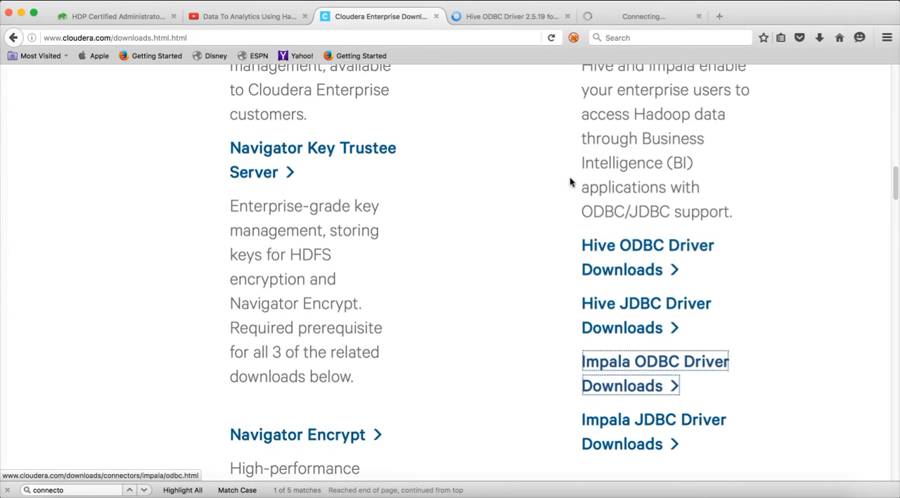
- On the Hive ODBC Driver 2.5.19 page, keep version 2.5.19 and choose the Mac build
left_click(646, 245)
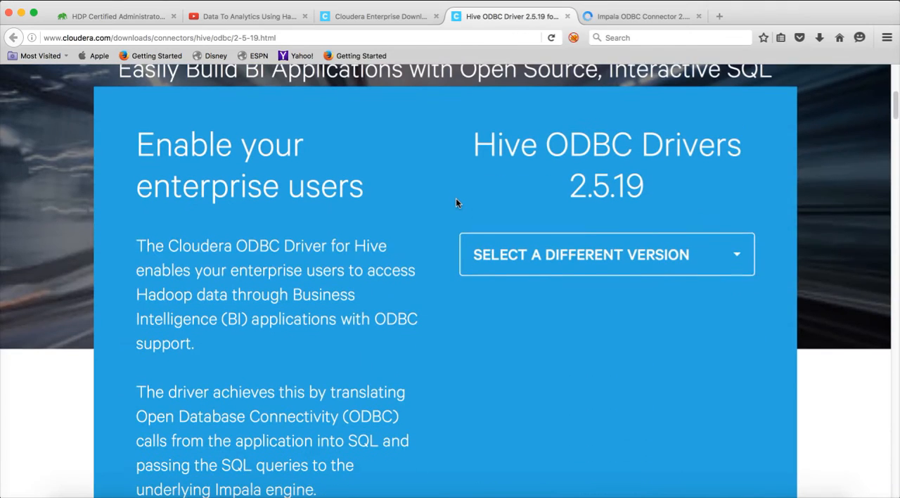
left_click(606, 247)
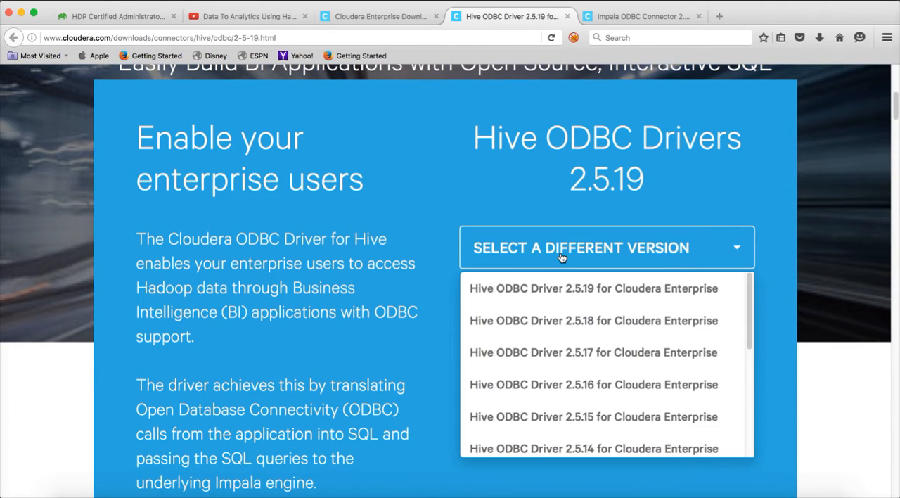
left_click(606, 248)
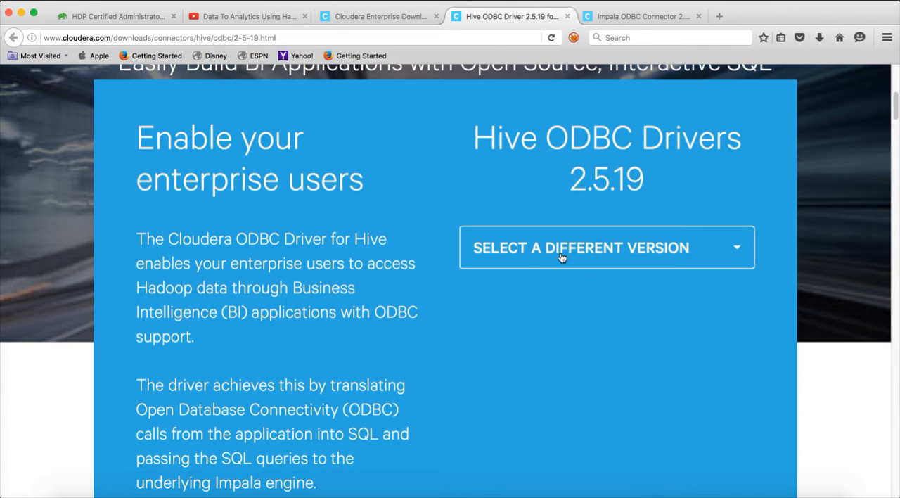
scroll("down", 3)
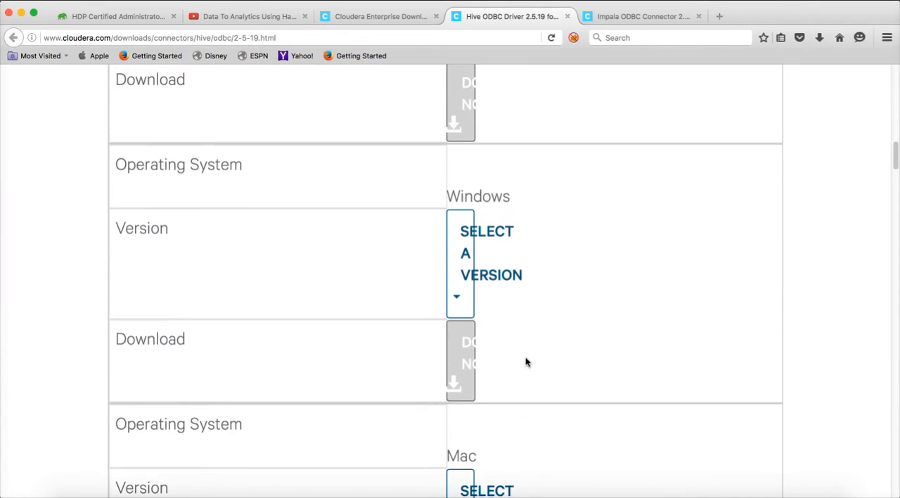
scroll("up", 3)
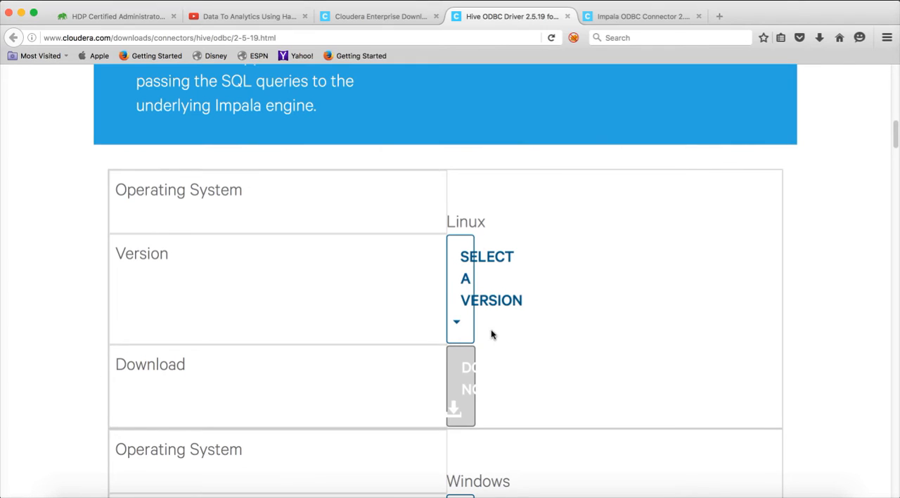
scroll("down", 3)
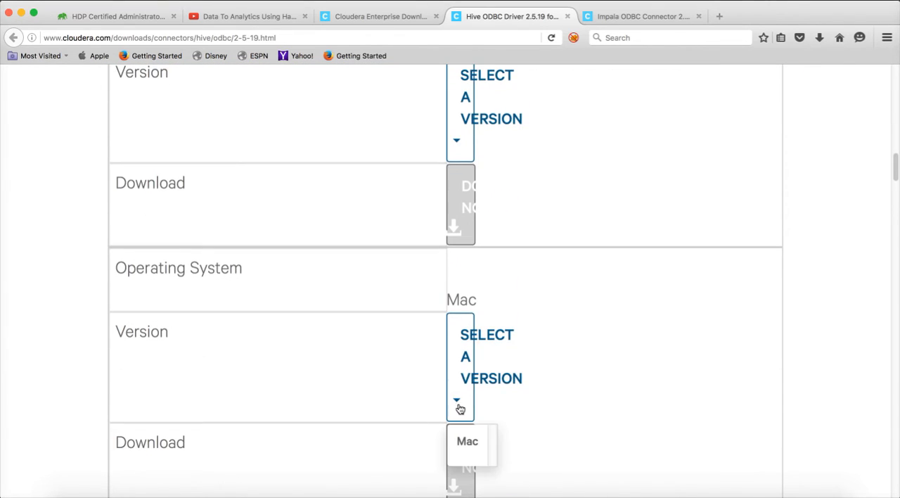
left_click(464, 439)
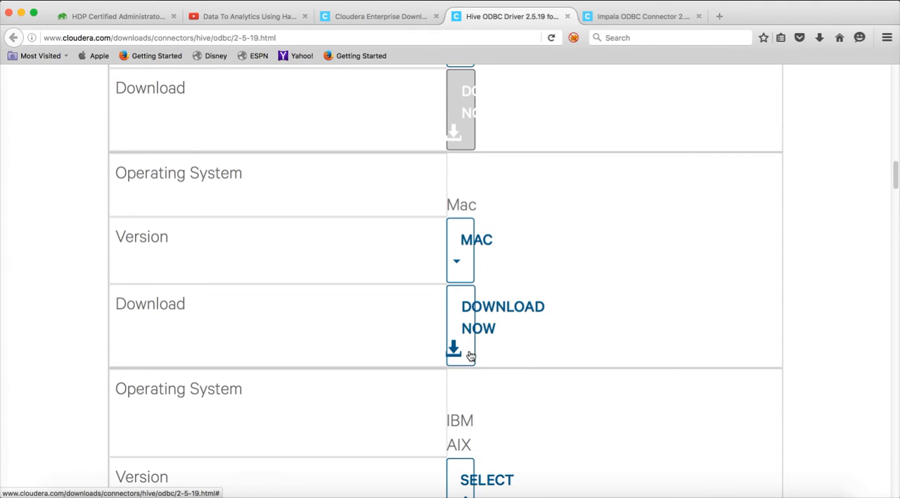
- Request the Mac Hive ODBC download and choose SIGN IN at the Cloudera form
left_click(453, 346)
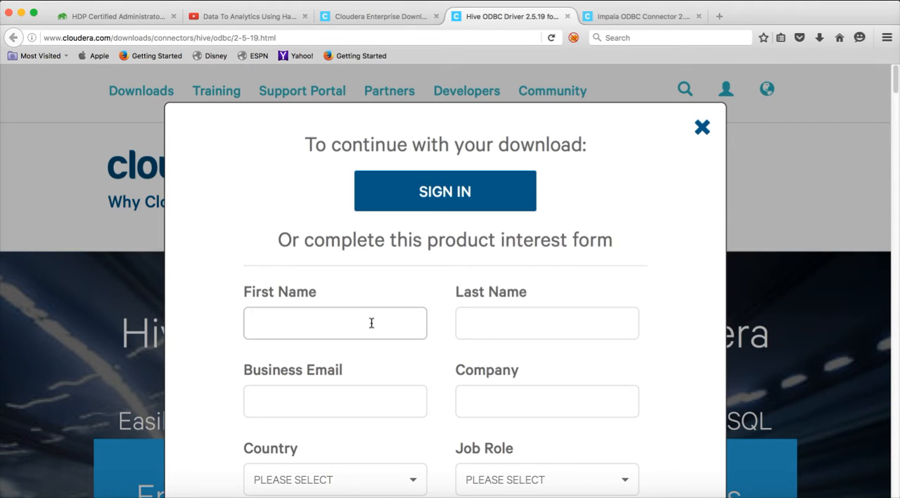
left_click(335, 324)
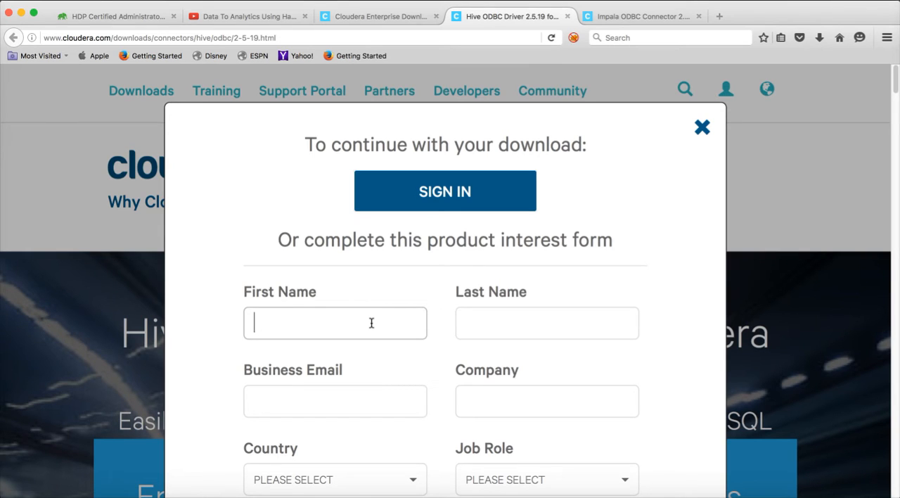
left_click(445, 192)
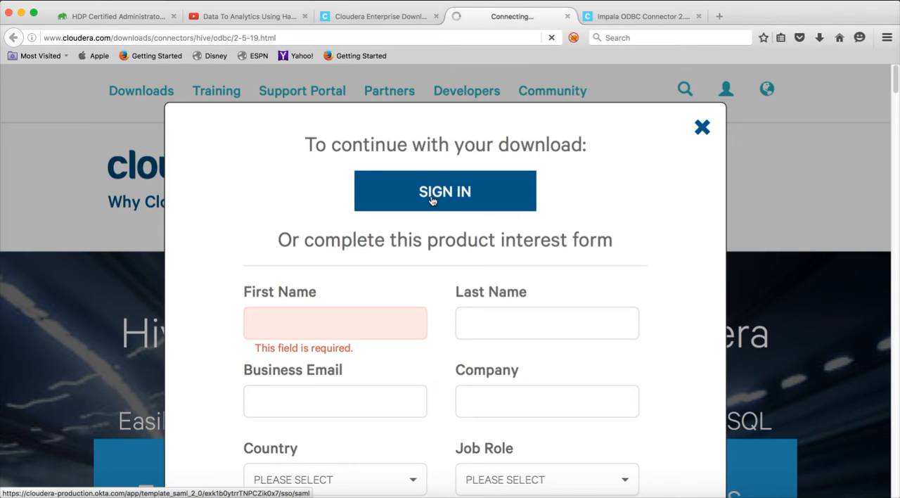
left_click(445, 191)
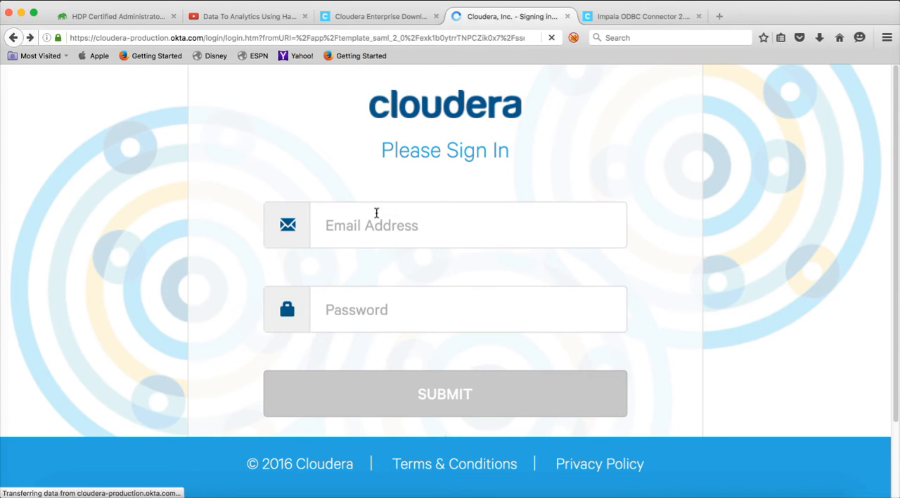
left_click(444, 394)
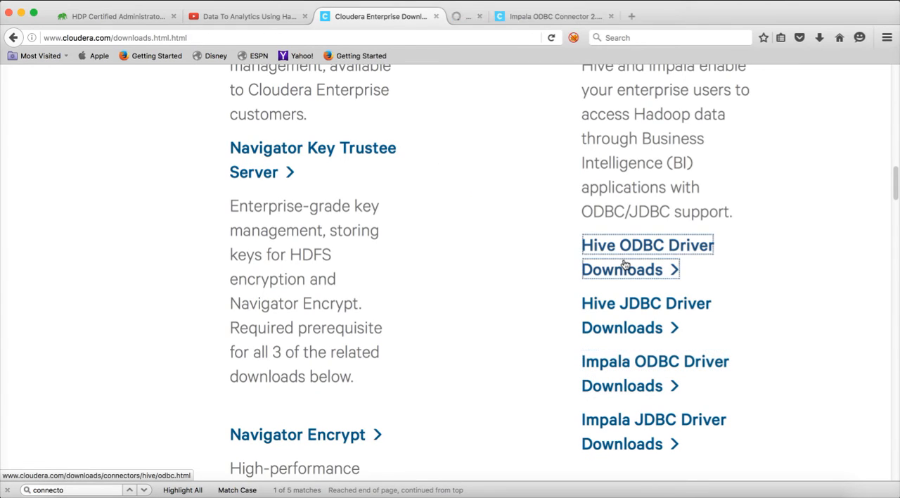
- Reopen the Hive ODBC Driver 2.5.19 page and scroll to its operating-system download table
left_click(625, 256)
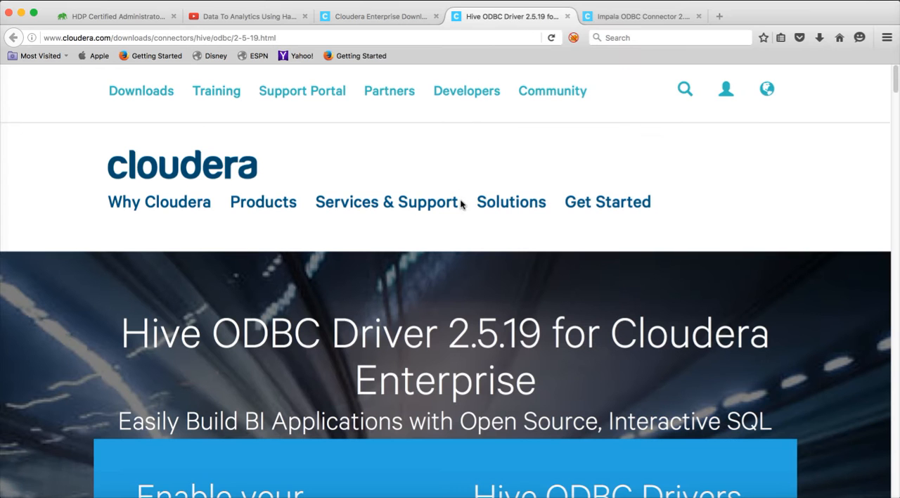
scroll("down", 3)
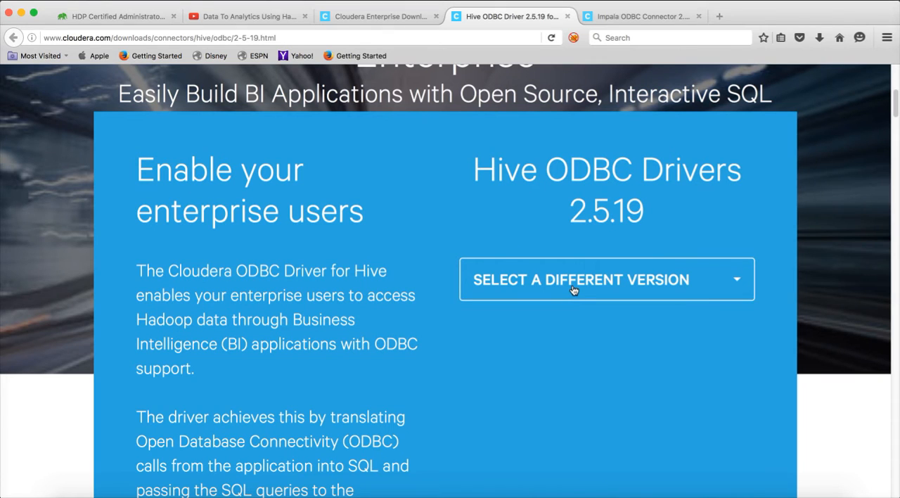
left_click(606, 278)
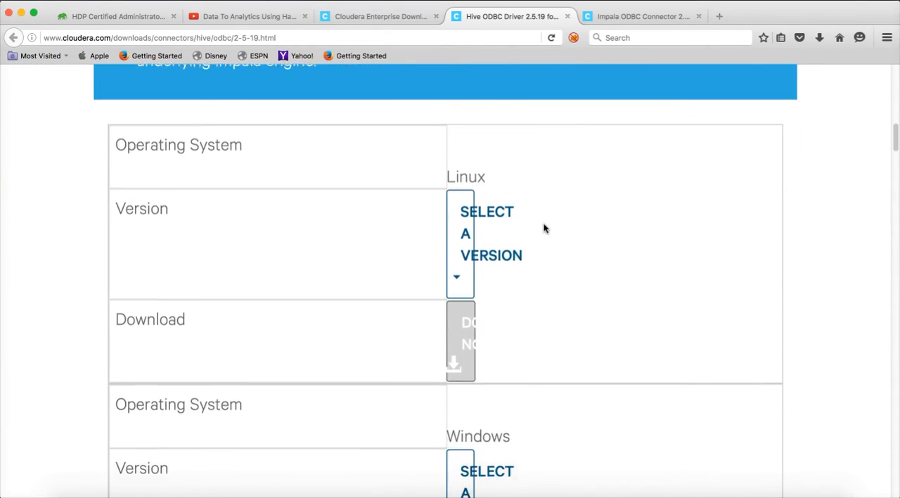
scroll("down", 3)
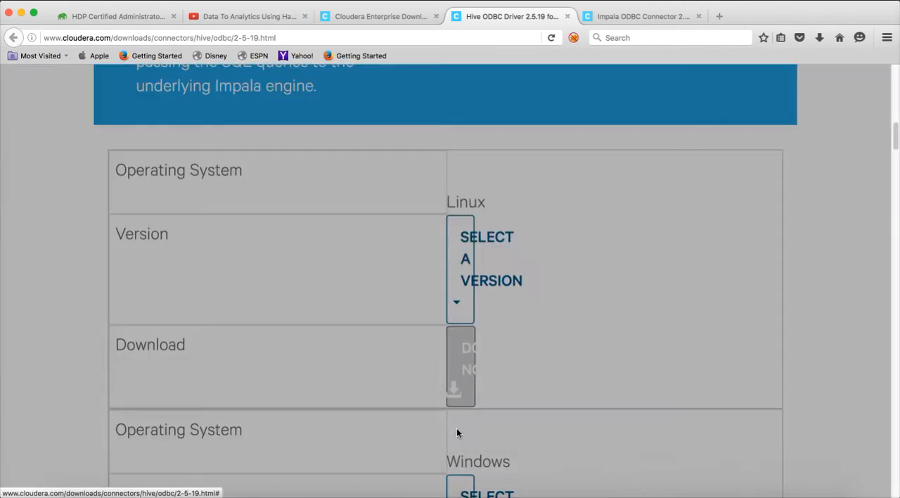
- Fill the product interest form with ITVersity training, itversity, United States and a job function
left_click(459, 366)
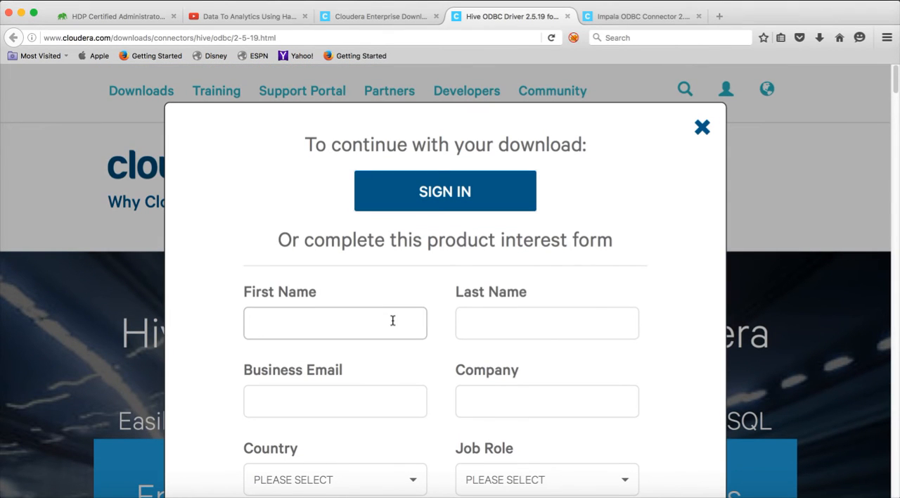
type("IT")
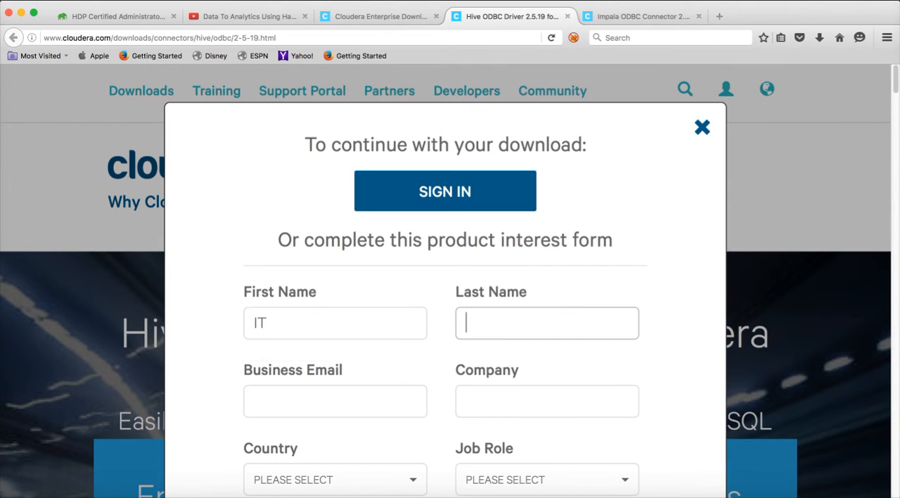
type("Versity")
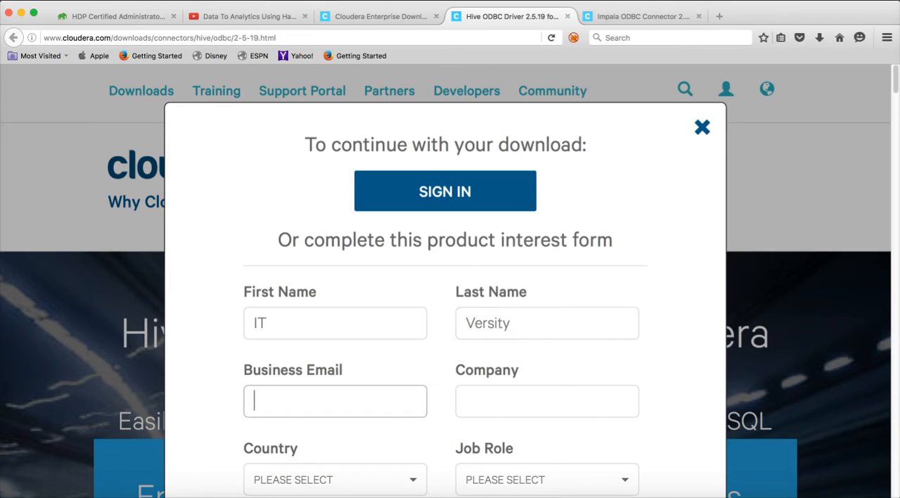
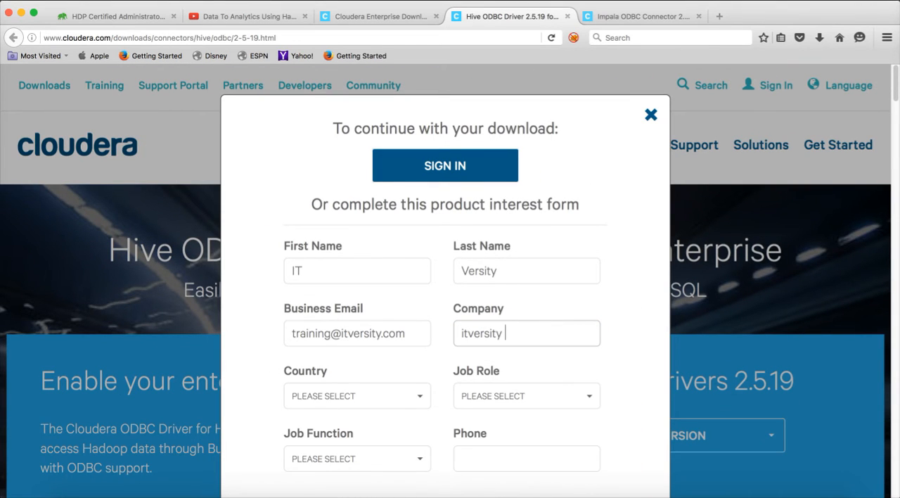
left_click(358, 396)
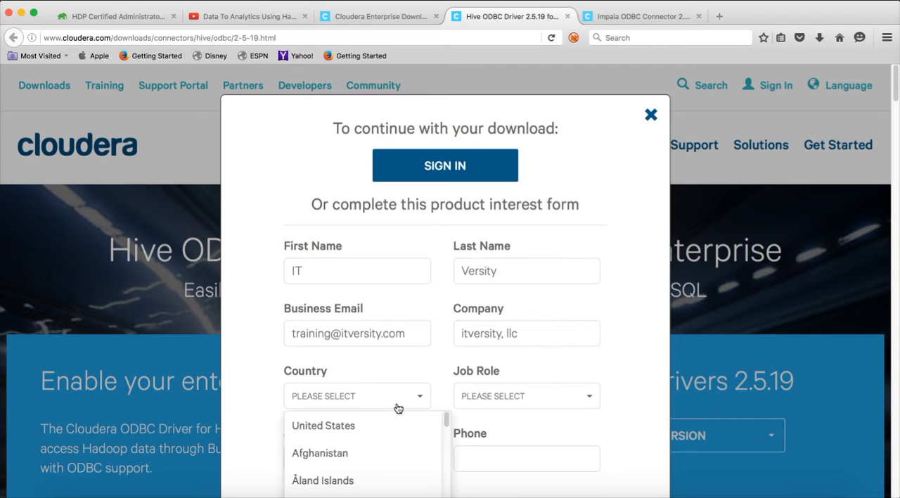
left_click(319, 425)
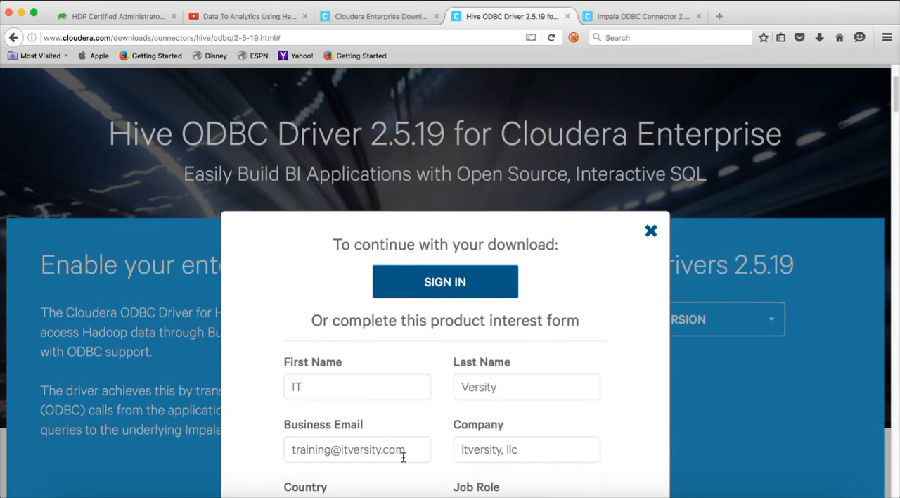
left_click(372, 394)
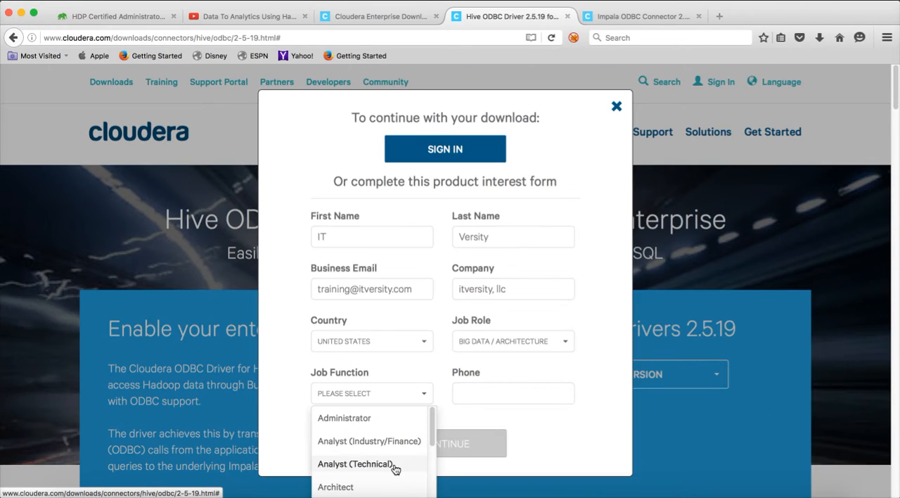
scroll("down", 3)
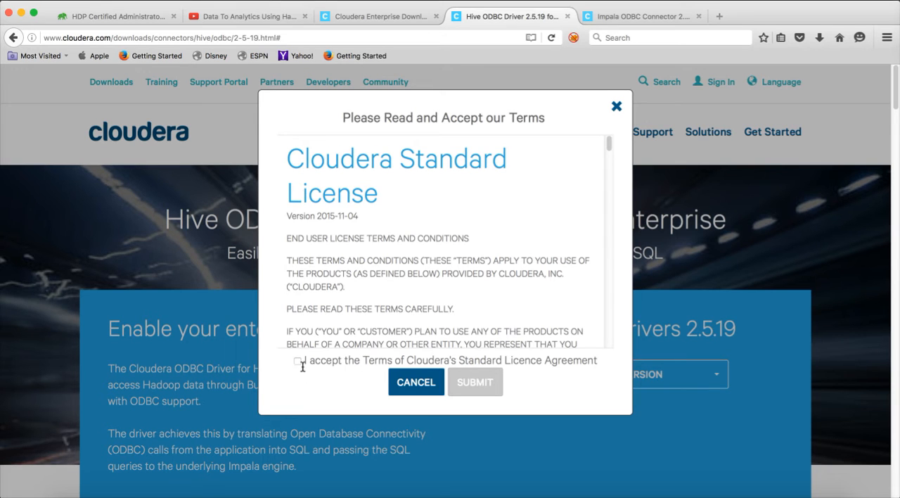
- Accept the Cloudera Standard License and save the Hive ODBC disk image
left_click(474, 383)
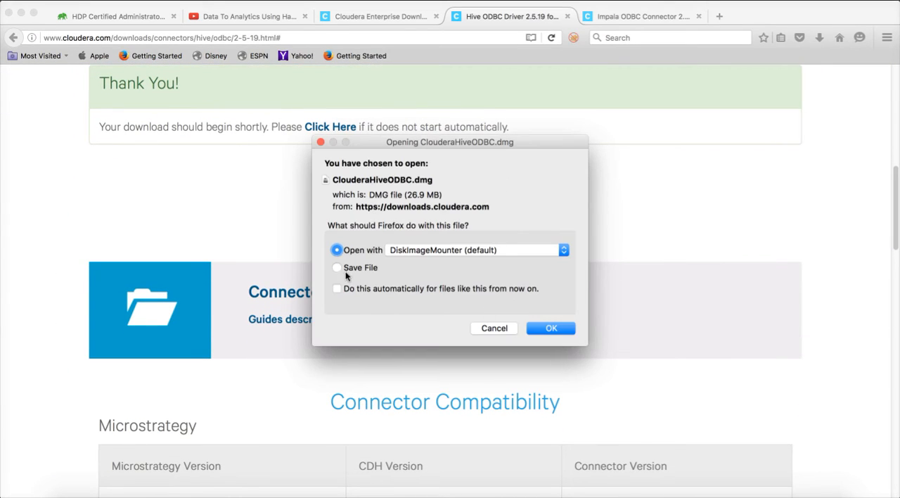
left_click(338, 268)
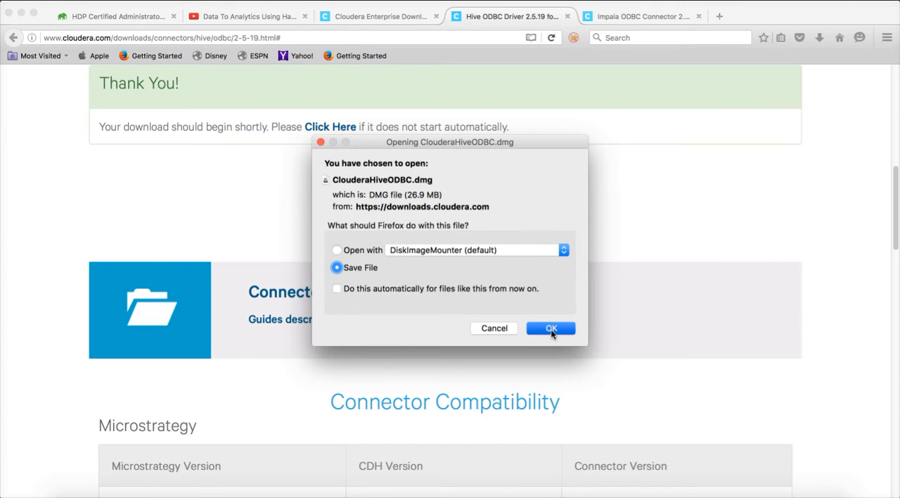
left_click(647, 15)
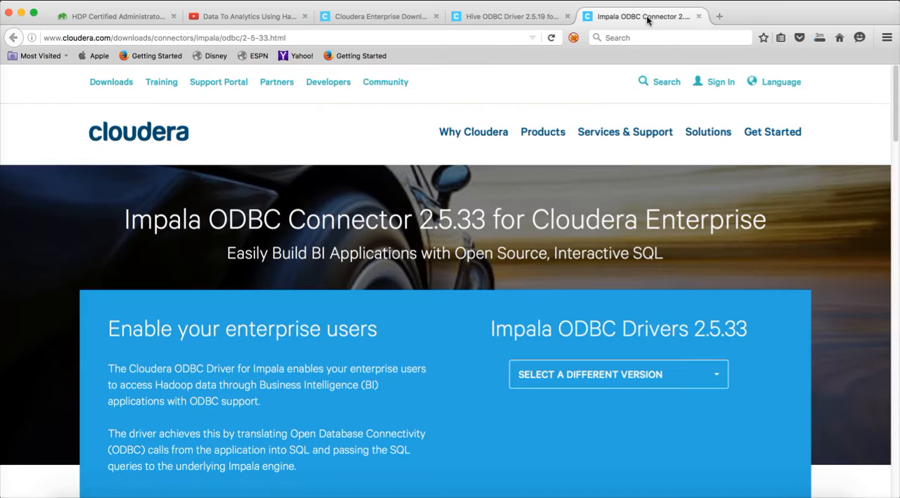
mouse_move(616, 341)
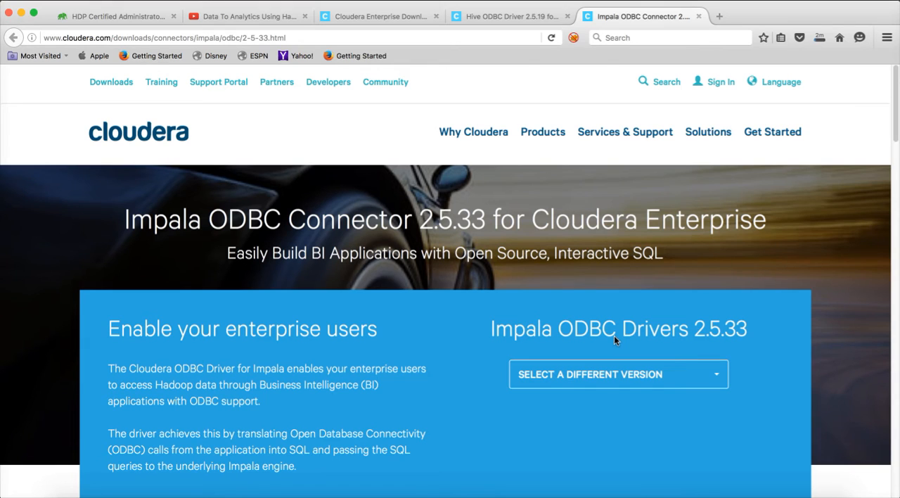
- Choose the Mac build of the Impala ODBC Connector and start the form with itver
scroll("down", 3)
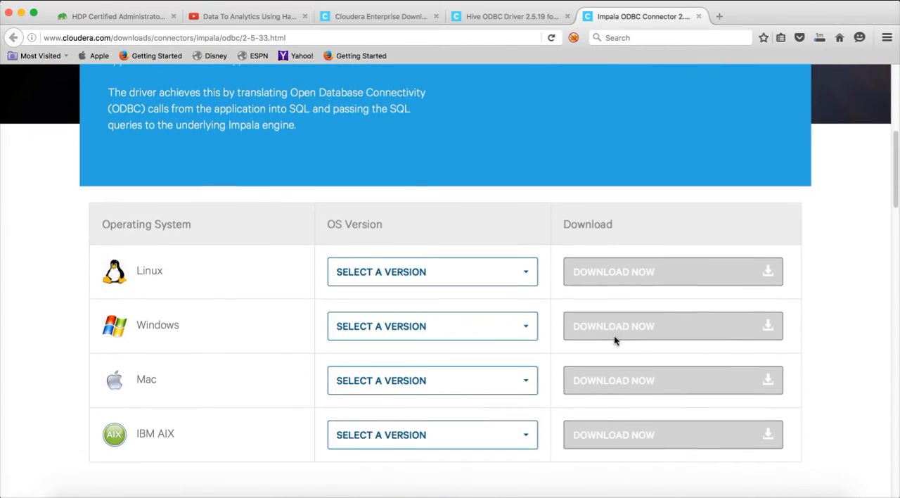
left_click(432, 364)
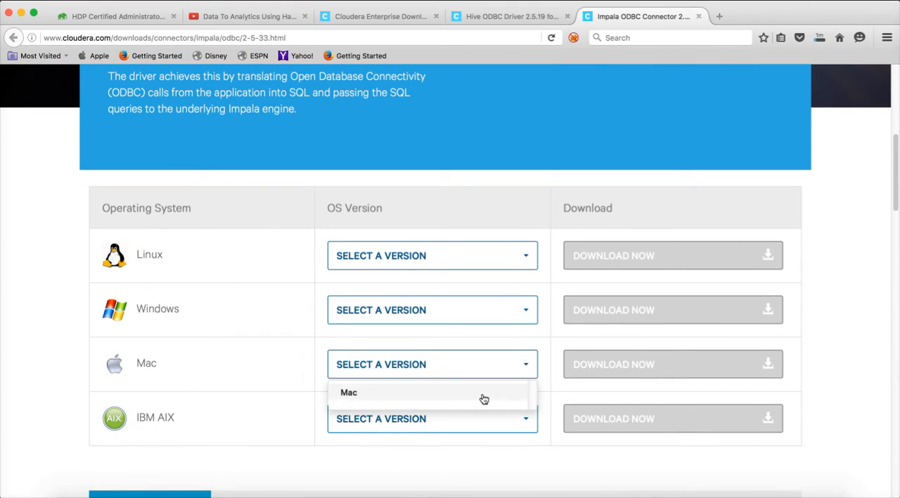
left_click(349, 392)
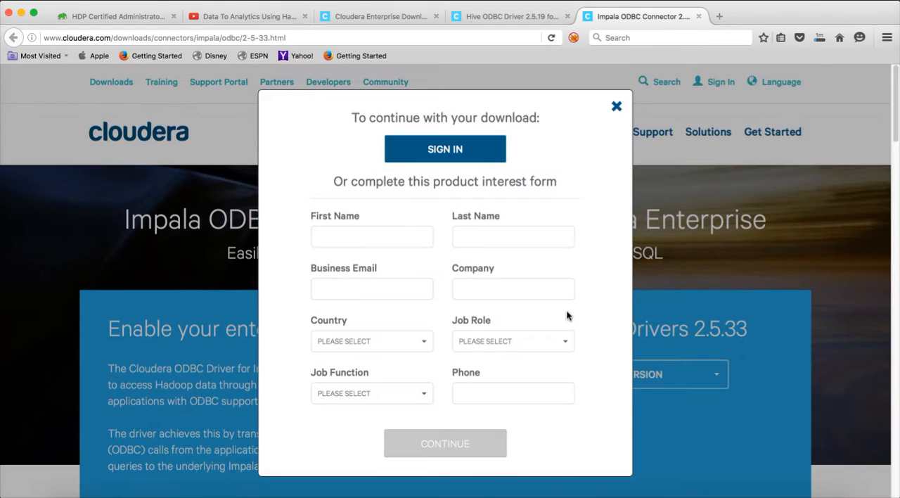
left_click(372, 237)
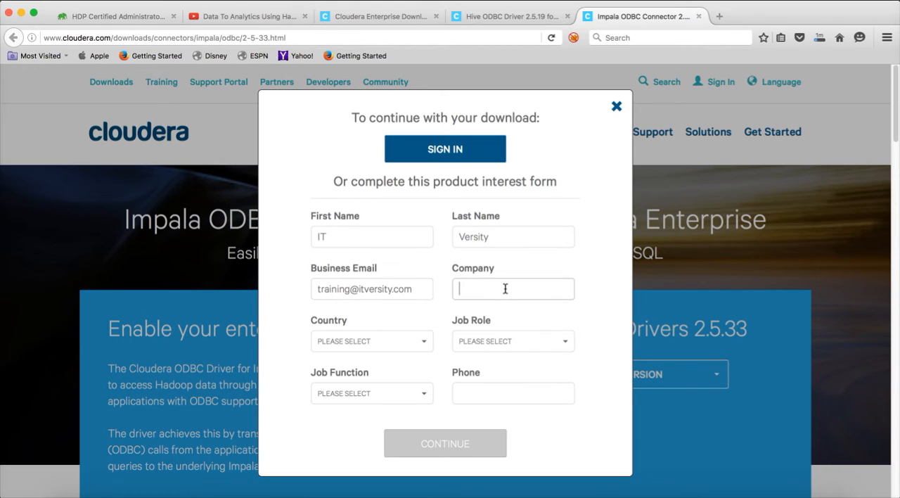
type("itversity, llc")
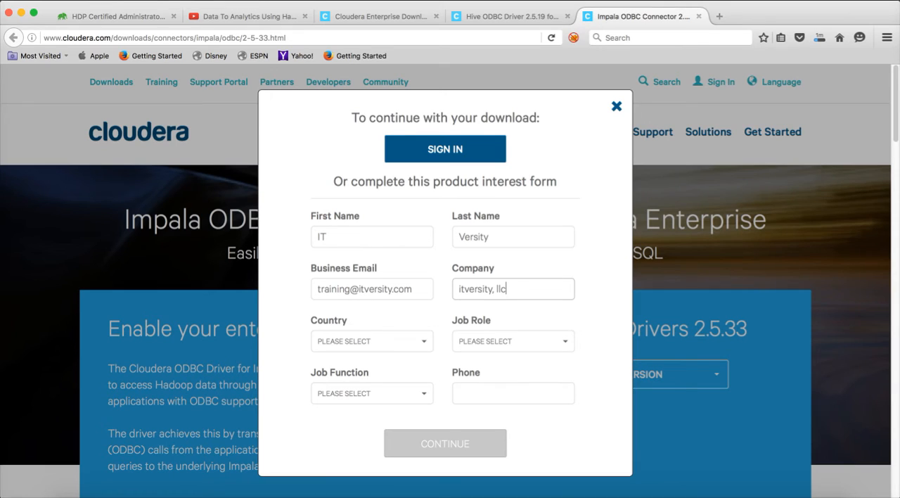
- Fill the country and job function fields and continue to the license terms
left_click(372, 340)
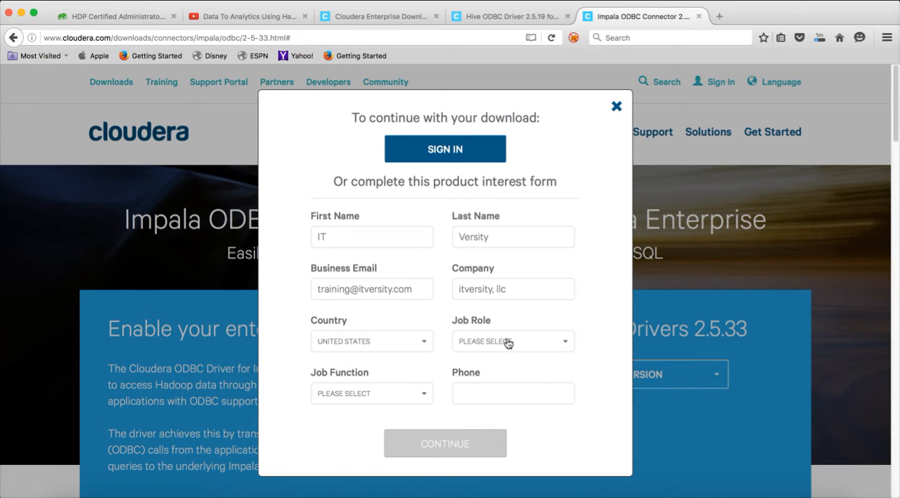
left_click(513, 340)
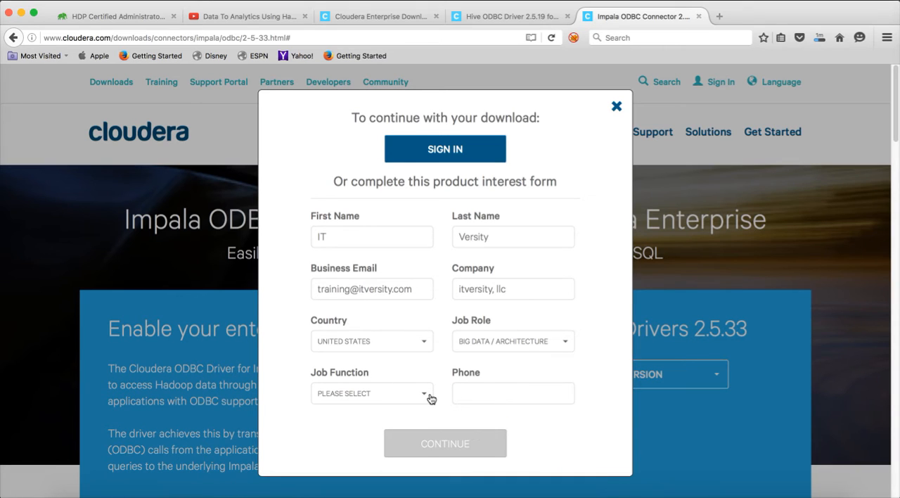
left_click(371, 394)
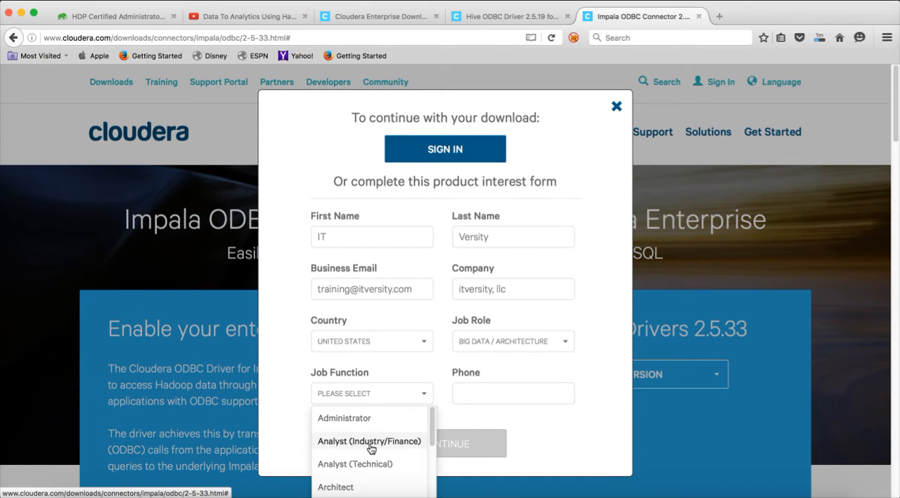
scroll("down", 3)
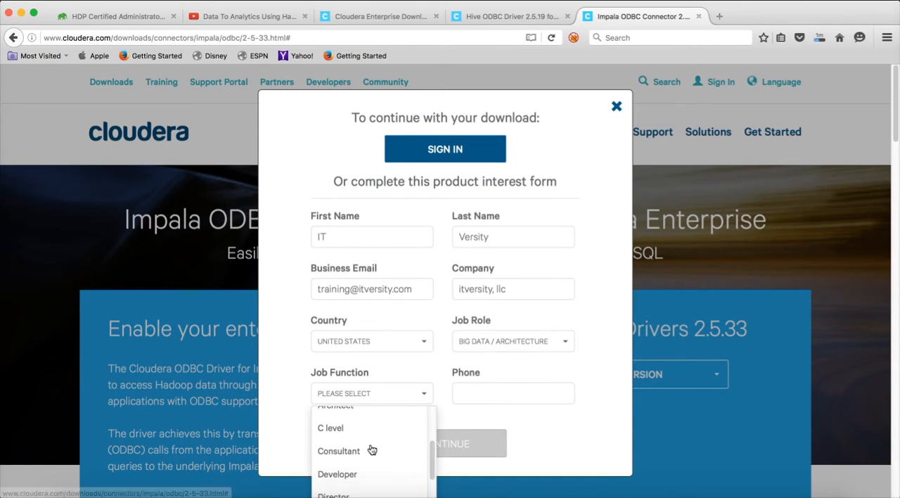
scroll("down", 3)
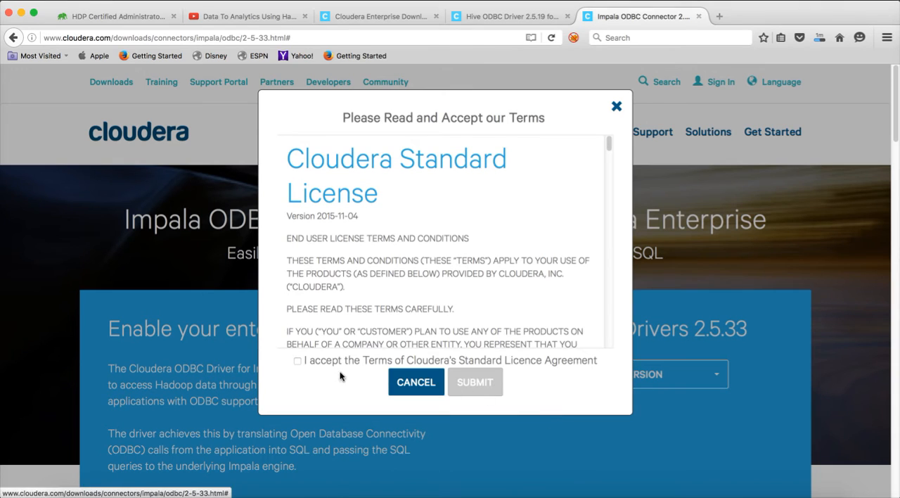
- Accept the license, save the Impala ODBC disk image and show the Firefox downloads list
left_click(299, 362)
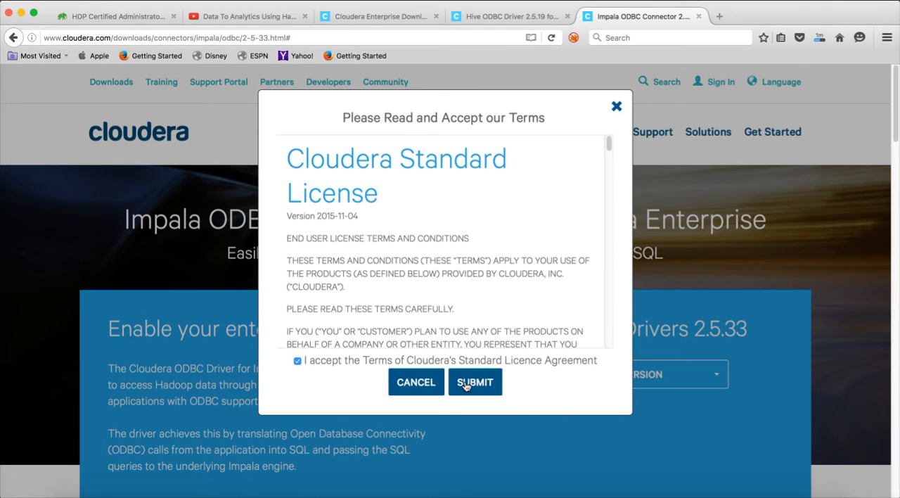
left_click(475, 382)
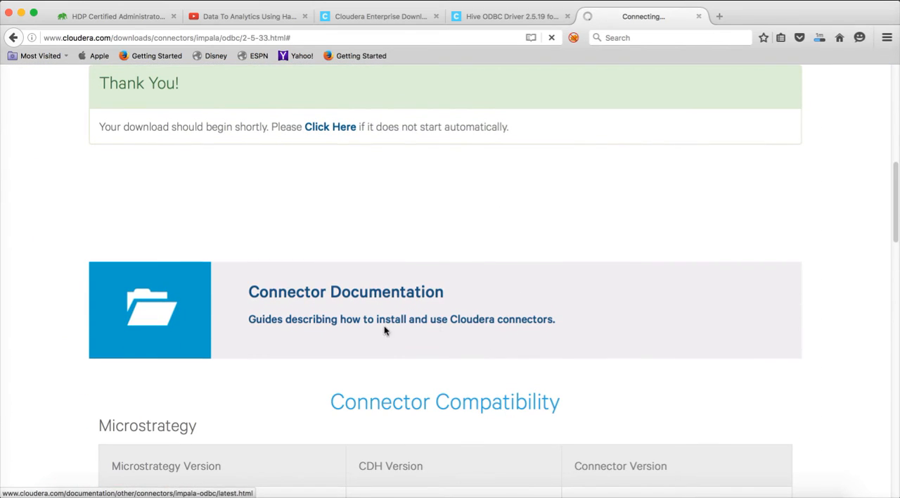
scroll("down", 3)
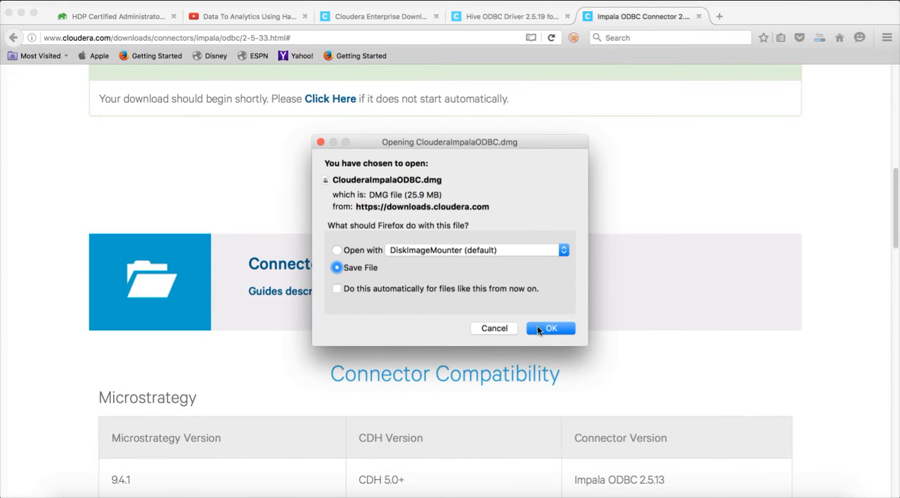
left_click(554, 328)
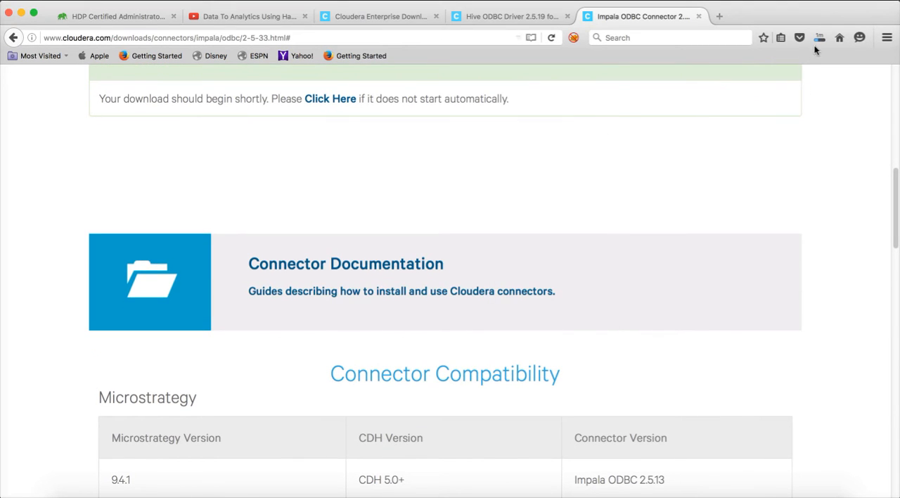
left_click(819, 38)
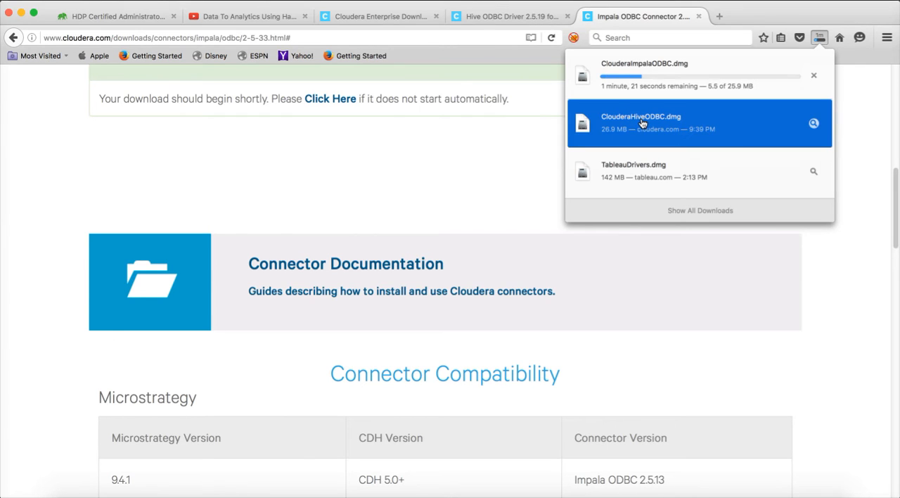
- Mount ClouderaHiveODBC.dmg and launch the Hive ODBC installer package
left_click(641, 122)
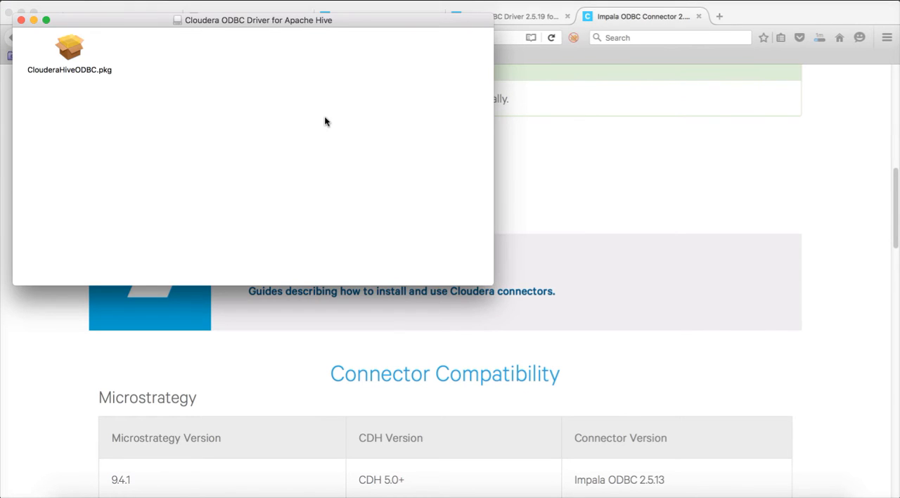
left_click(68, 51)
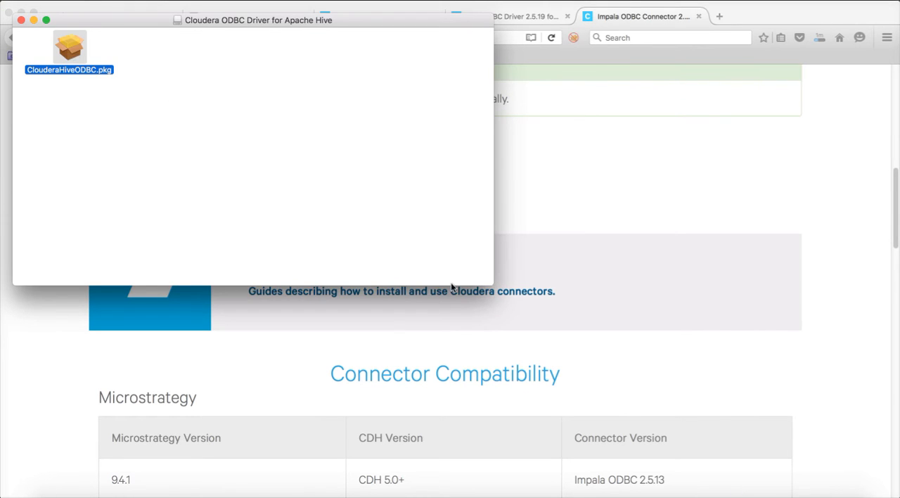
double_click(69, 48)
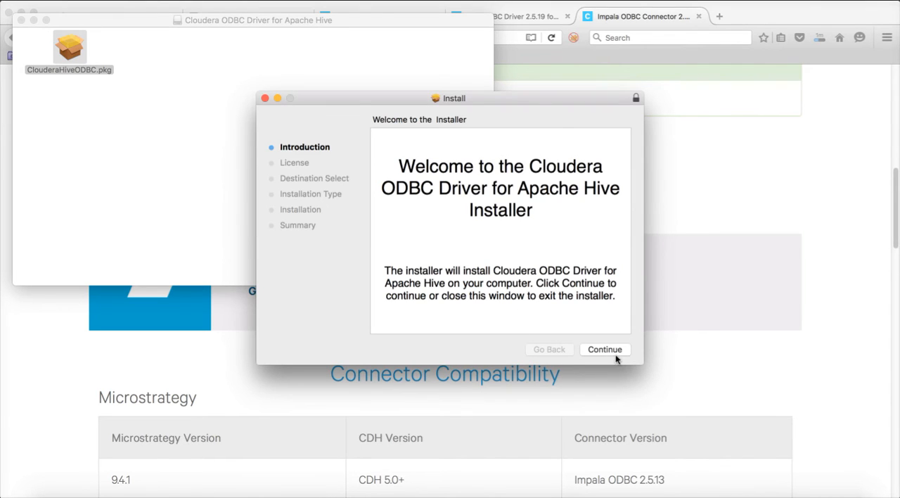
- Run the installer through Continue, Agree, Install and authorize with the admin password
left_click(605, 350)
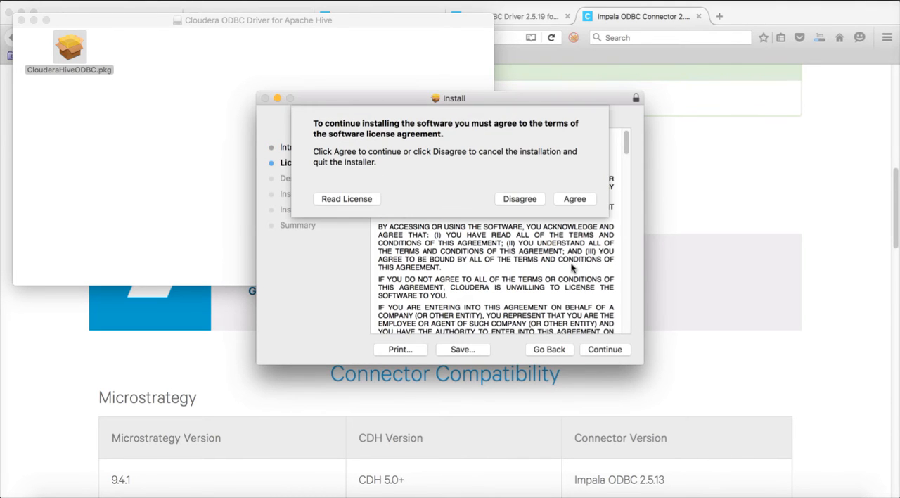
left_click(574, 198)
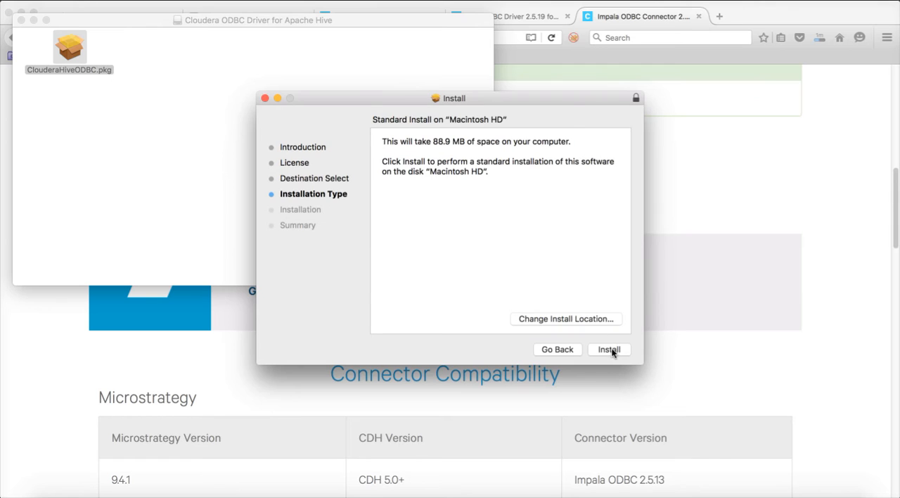
left_click(609, 351)
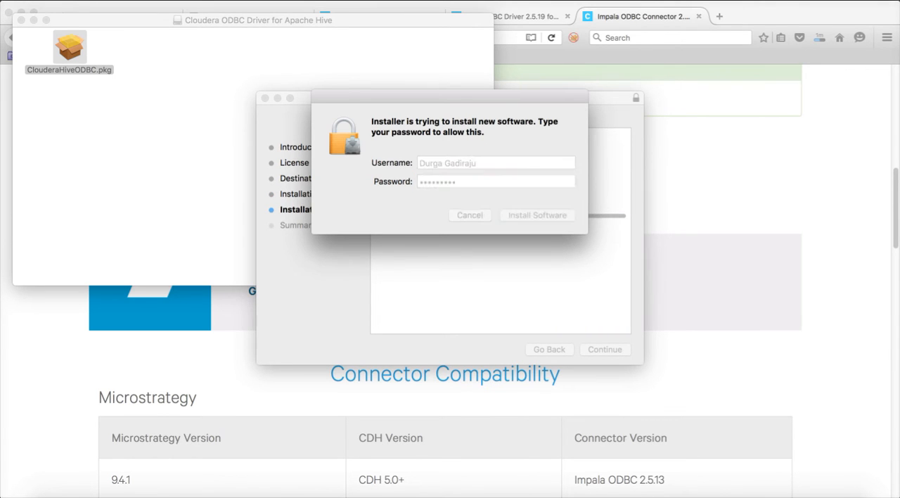
left_click(538, 214)
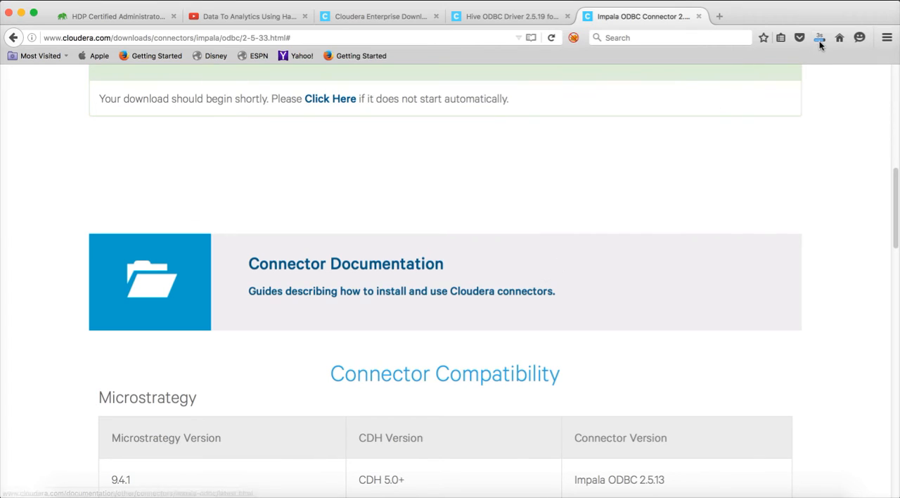
- Launch the Impala ODBC installer package from the downloaded ClouderaImpalaODBC.dmg
left_click(819, 38)
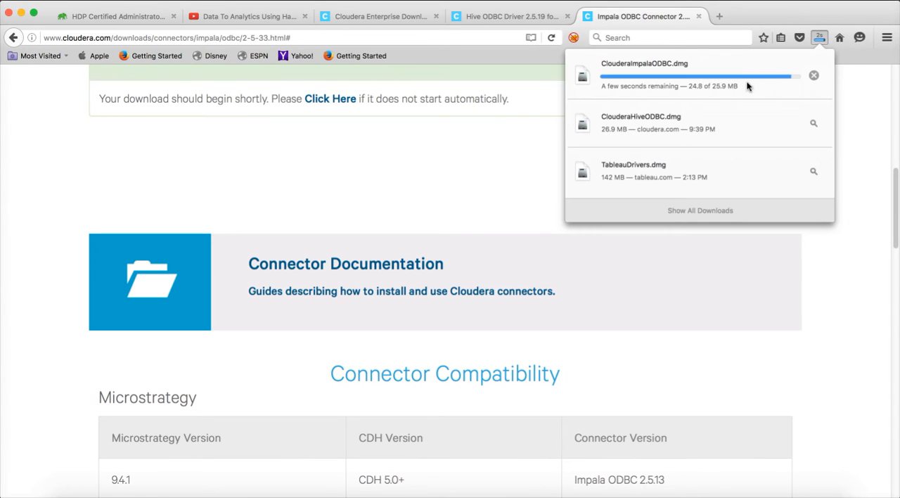
mouse_move(750, 86)
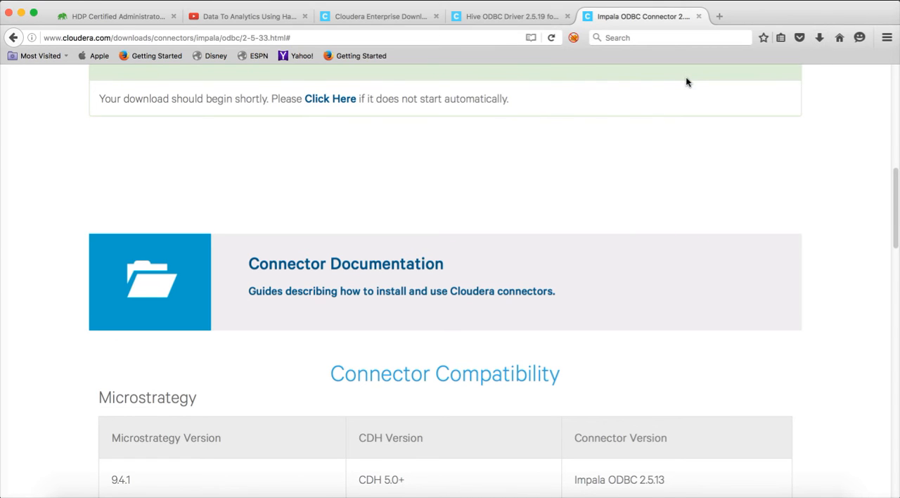
left_click(330, 99)
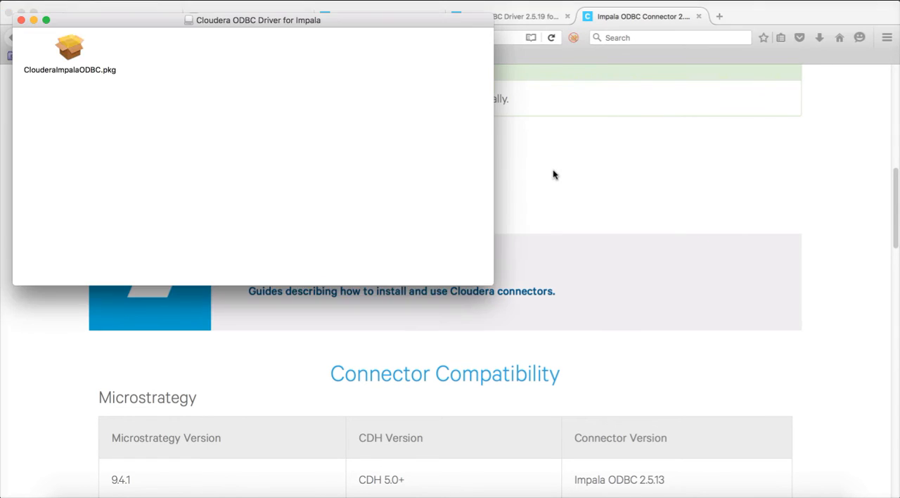
left_click(65, 50)
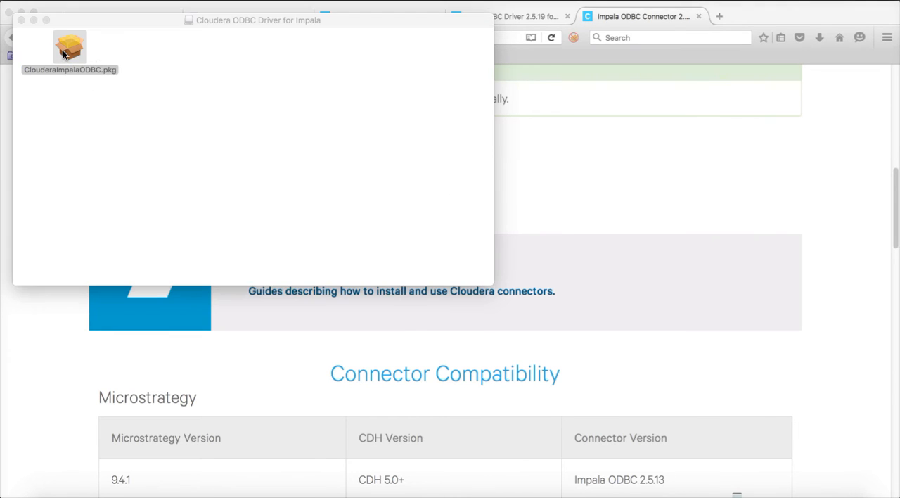
double_click(68, 49)
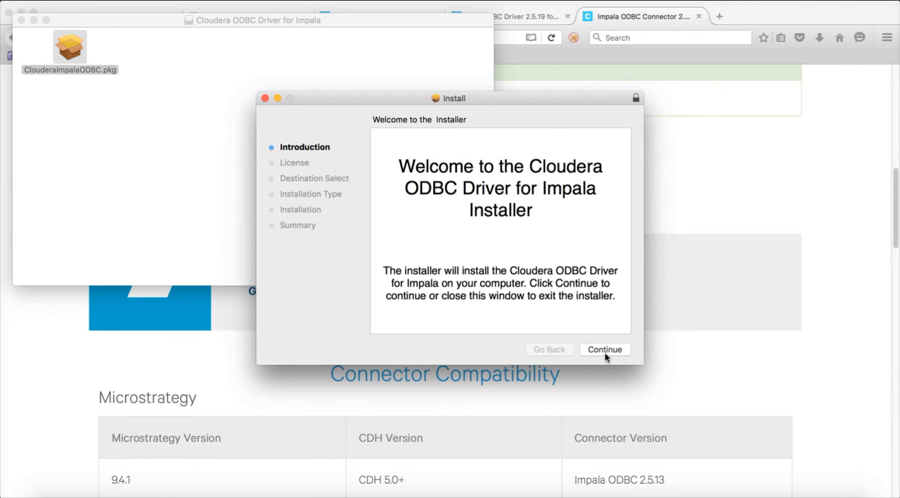
- Run through the installer, authorize it, and close it once the Impala driver reports success
left_click(605, 350)
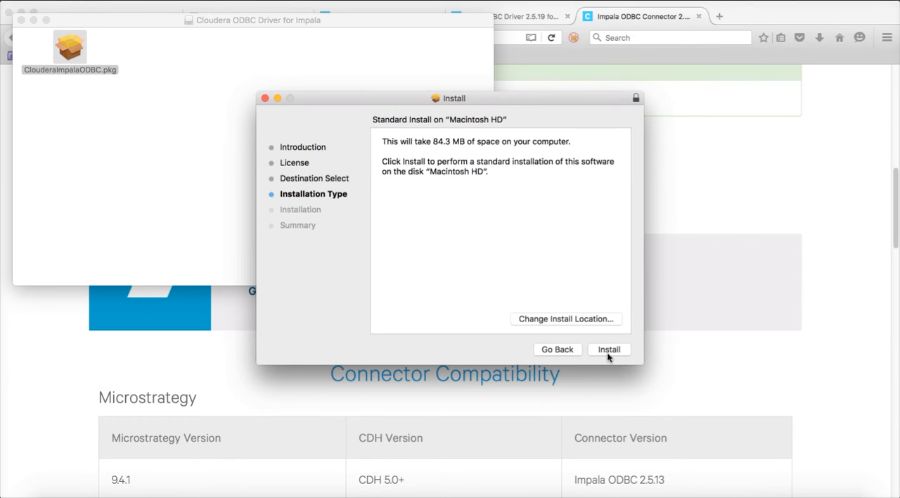
left_click(609, 351)
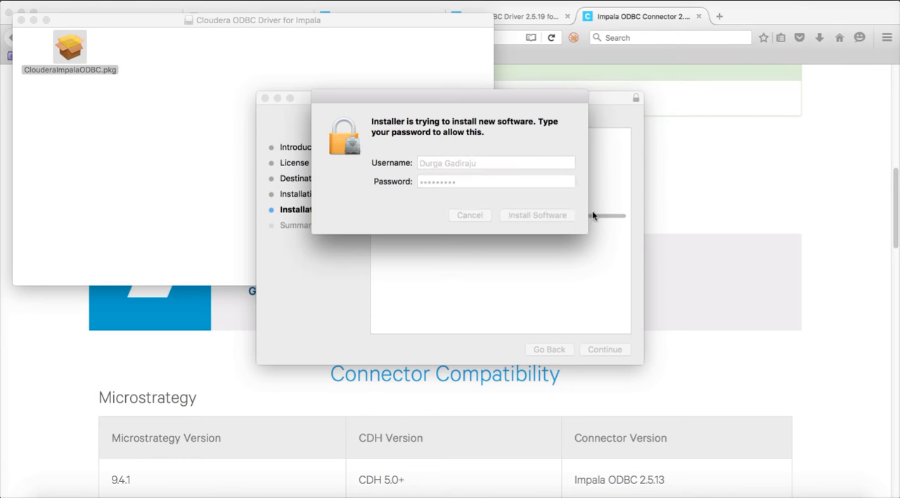
left_click(538, 214)
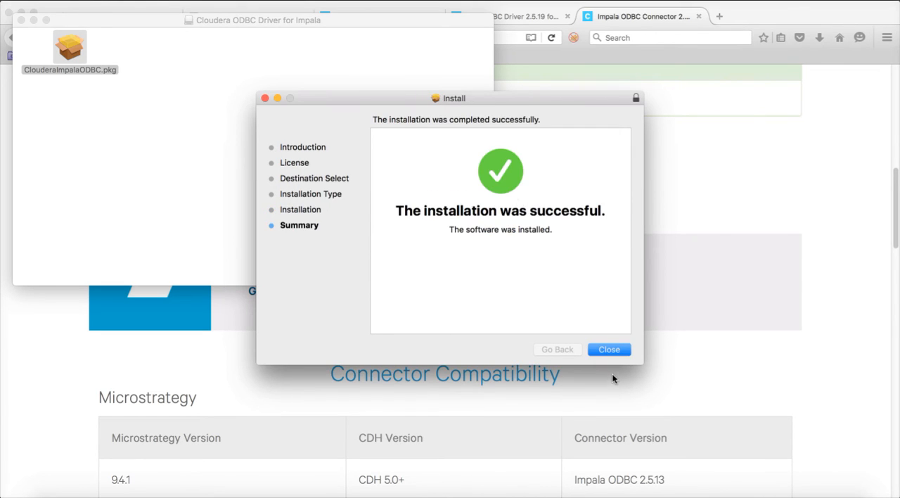
left_click(609, 350)
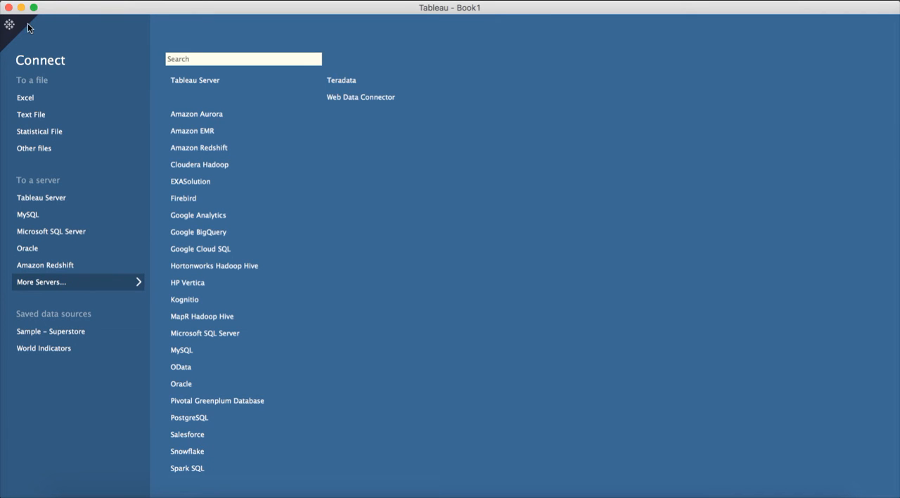
mouse_move(9, 17)
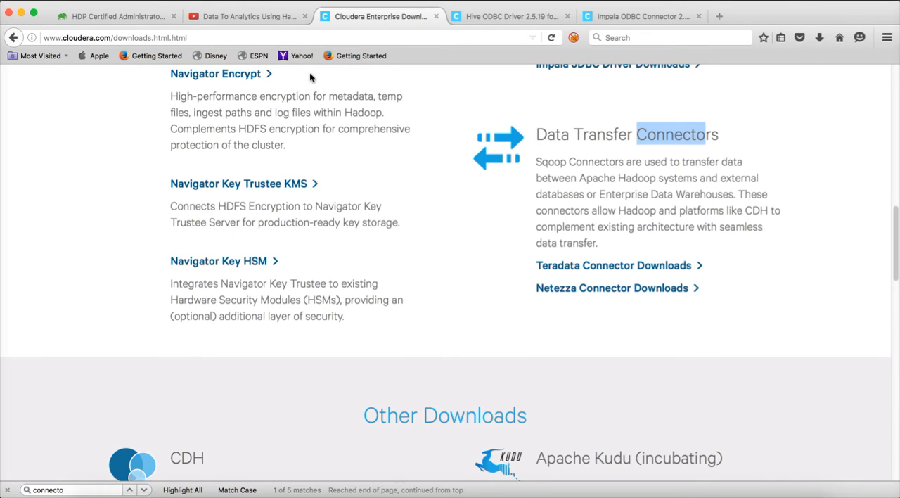
- Return to Tableau's Drivers & Activation page showing the Cloudera Hive and Impala steps
left_click(13, 37)
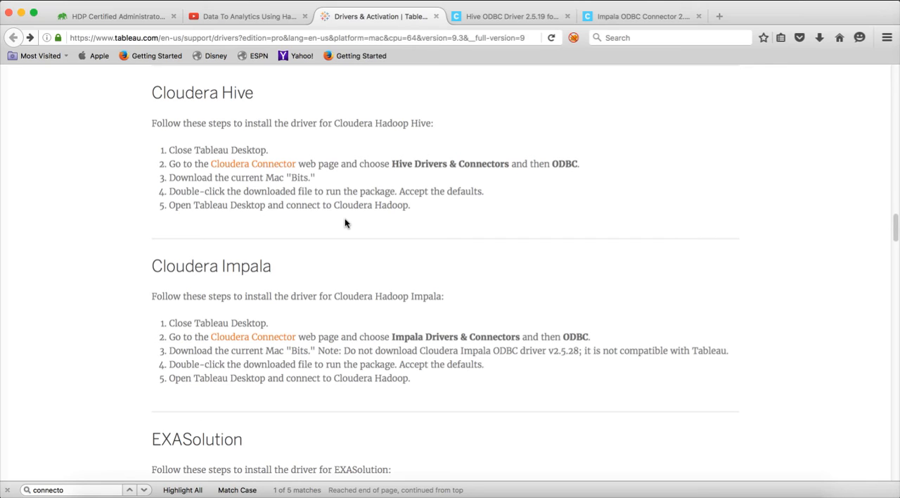
mouse_move(341, 248)
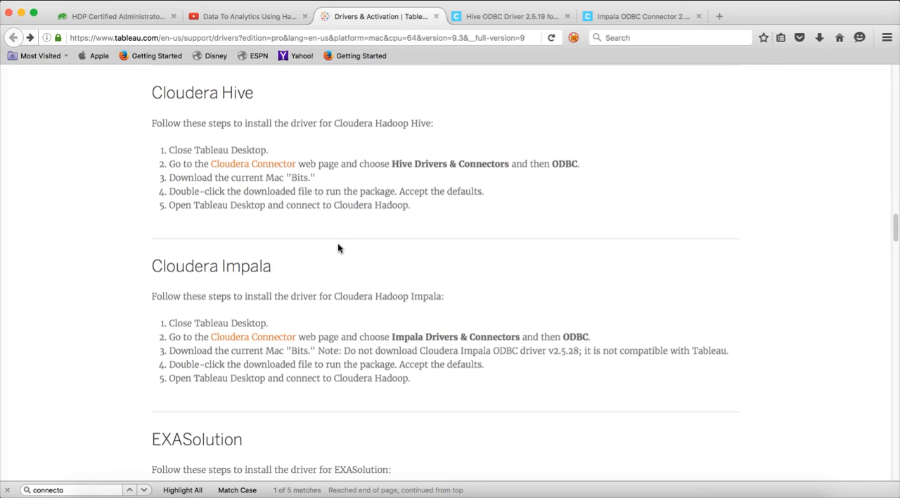
mouse_move(800, 19)
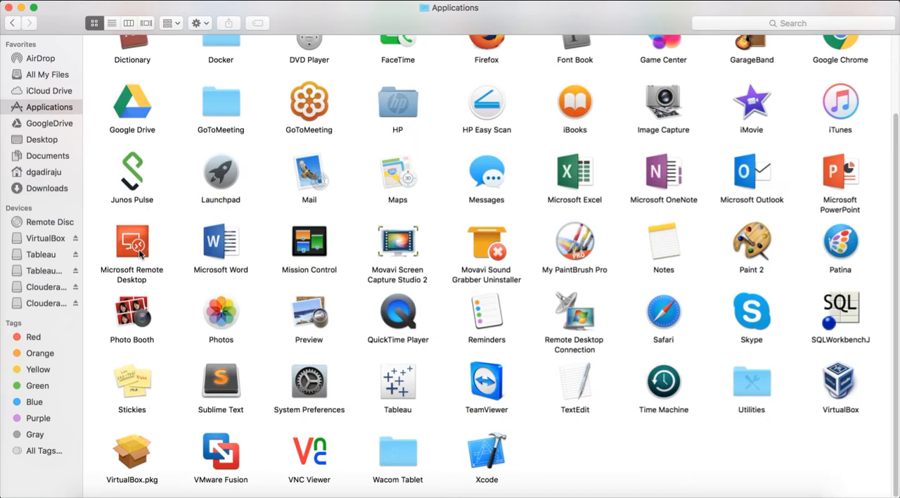
- Start Tableau Desktop from the Tableau icon in Applications
left_click(397, 383)
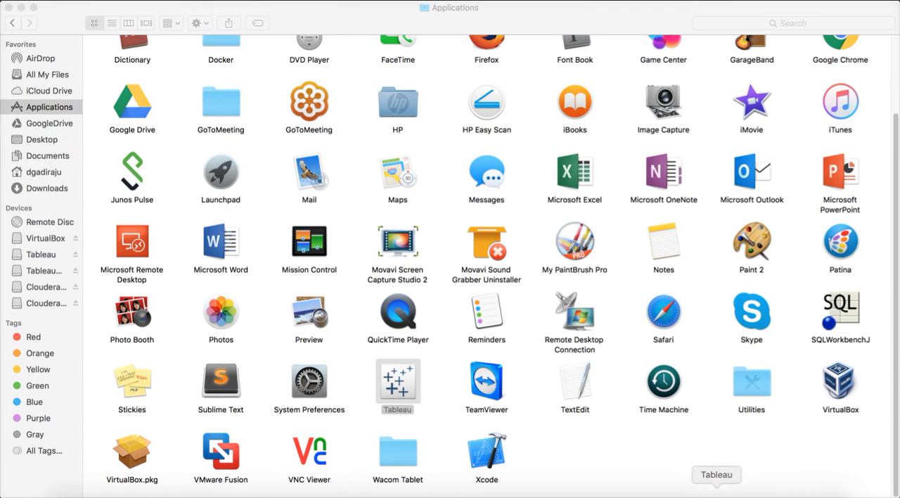
double_click(397, 383)
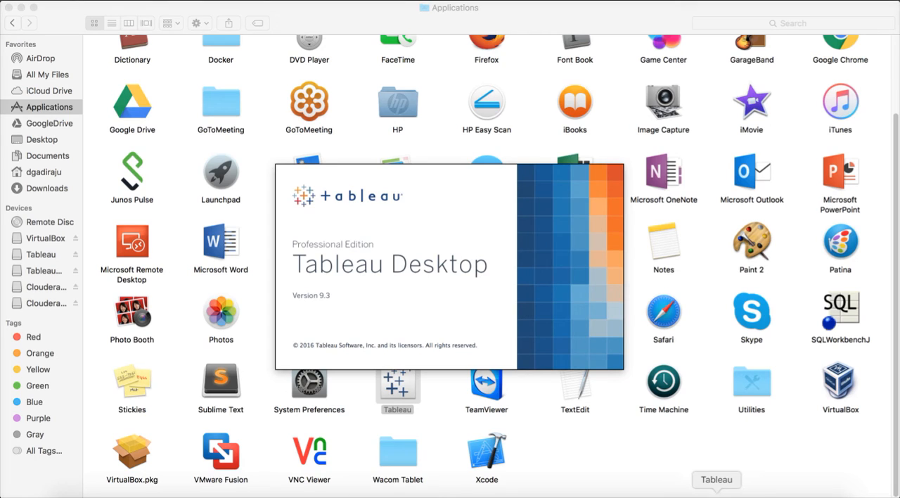
mouse_move(485, 169)
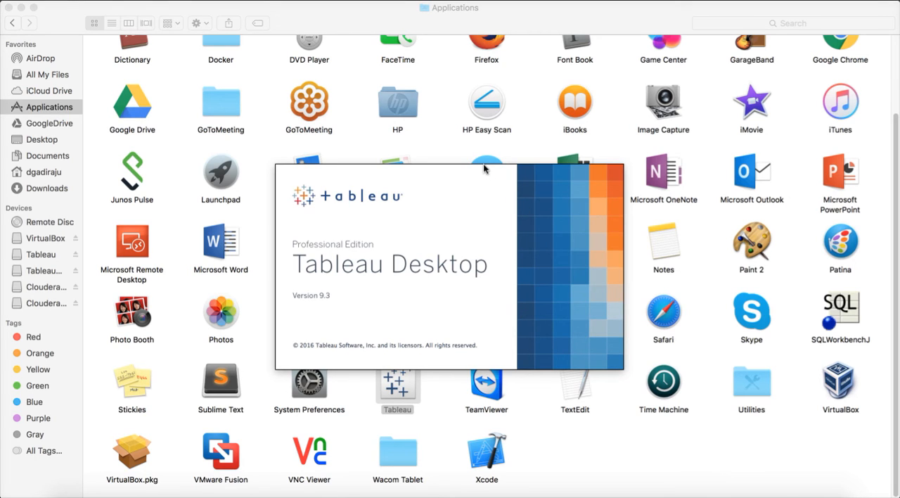
mouse_move(491, 16)
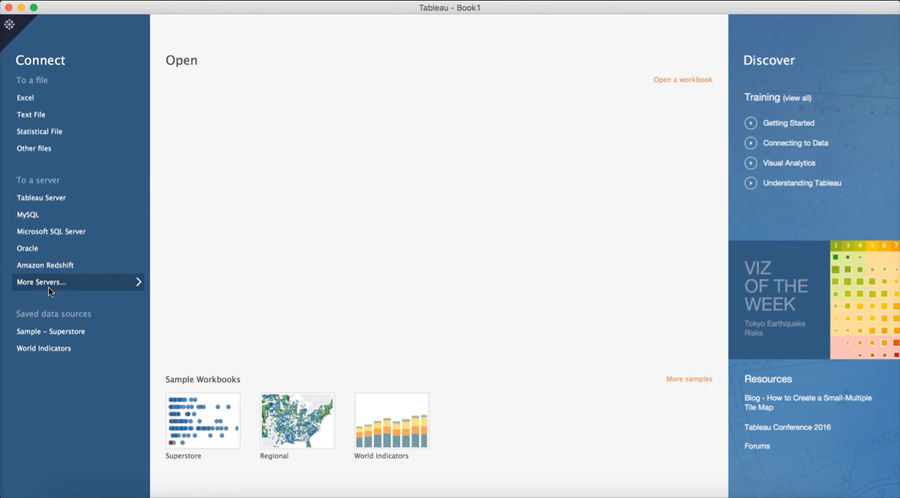
- Submit a Cloudera Hadoop connection to server quickstart.cloudera over HiveServer2 with no authentication
left_click(43, 281)
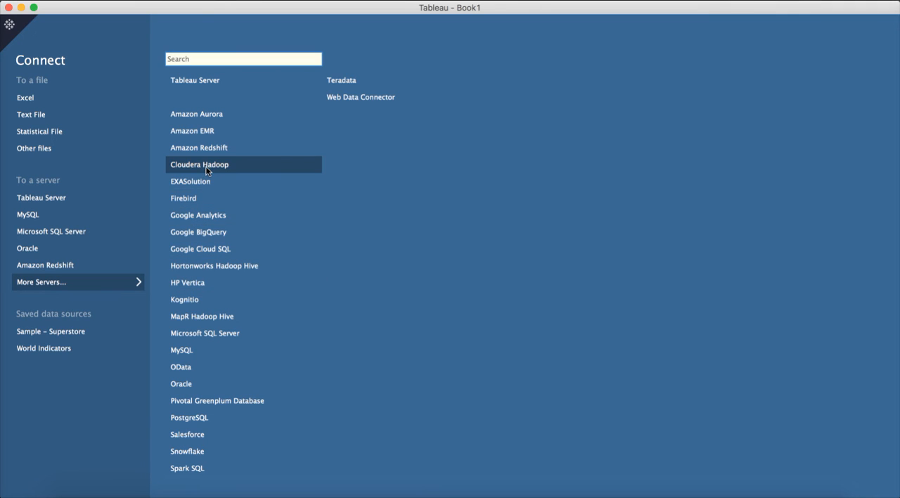
left_click(200, 163)
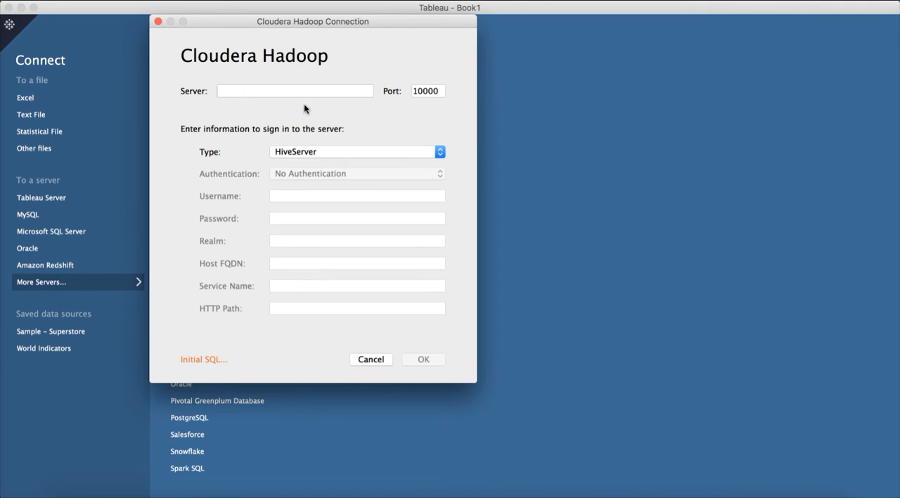
type("quick")
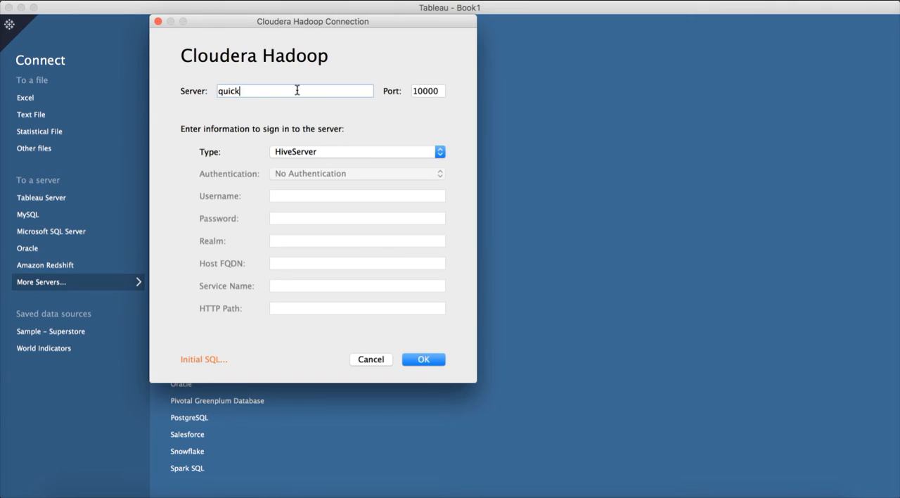
type("start.cloudera")
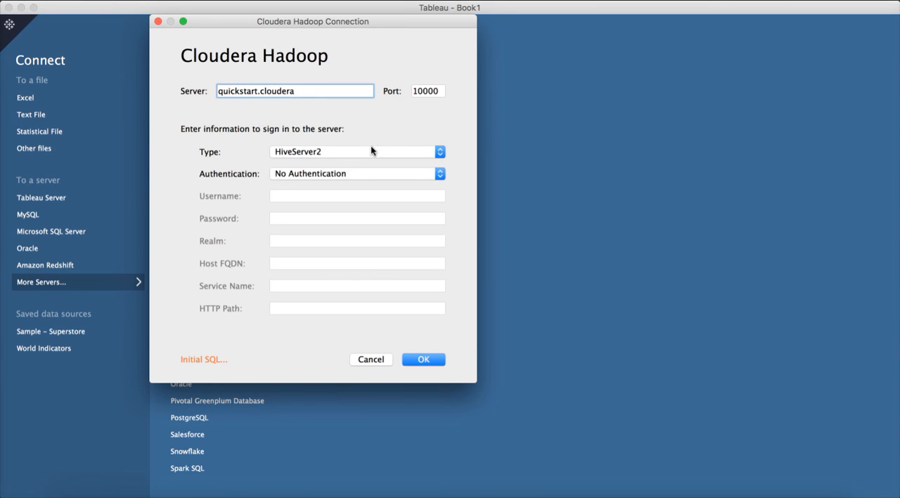
mouse_move(354, 155)
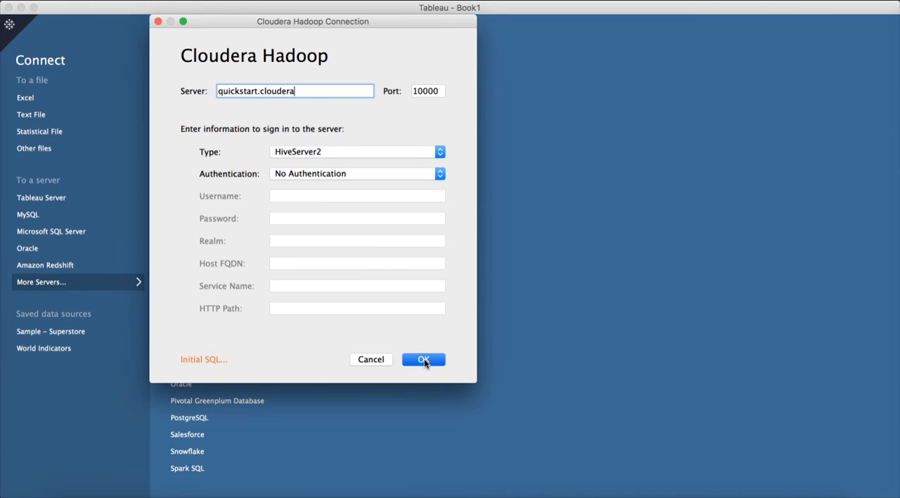
left_click(423, 361)
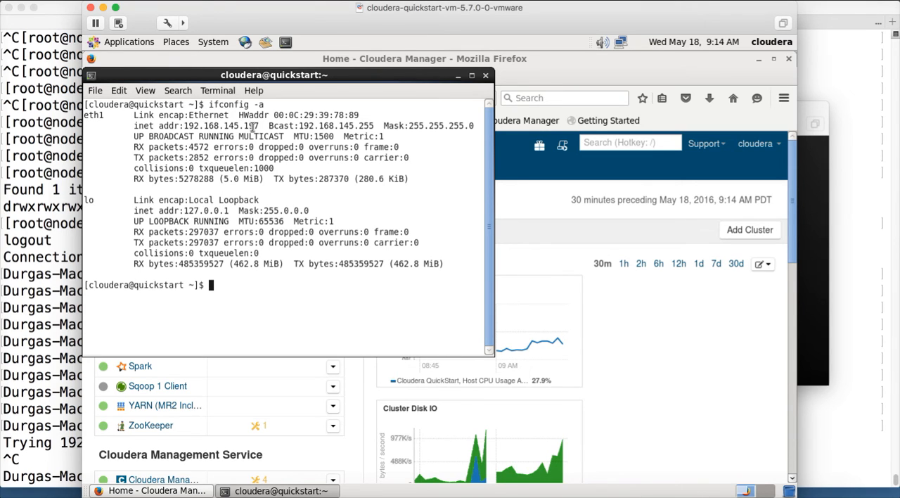
mouse_move(400, 259)
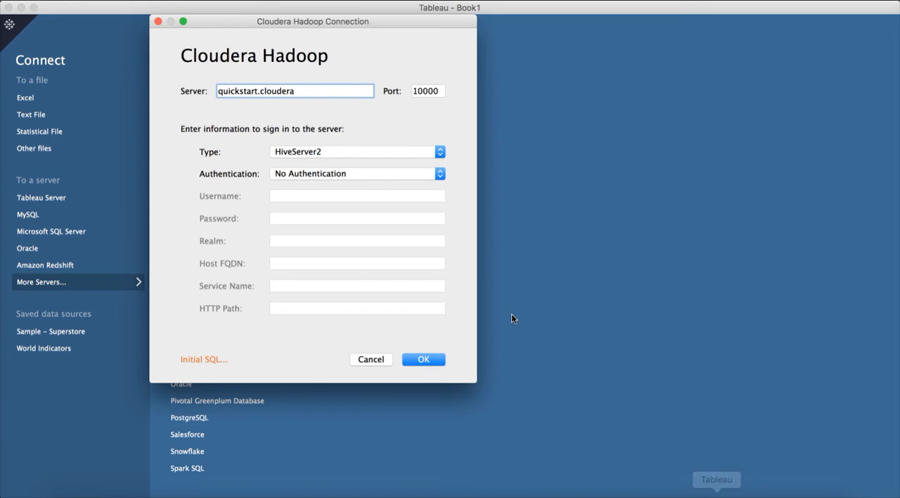
- Retry the Cloudera Hadoop connection using the server's IP address 192.168.145.197
type("1")
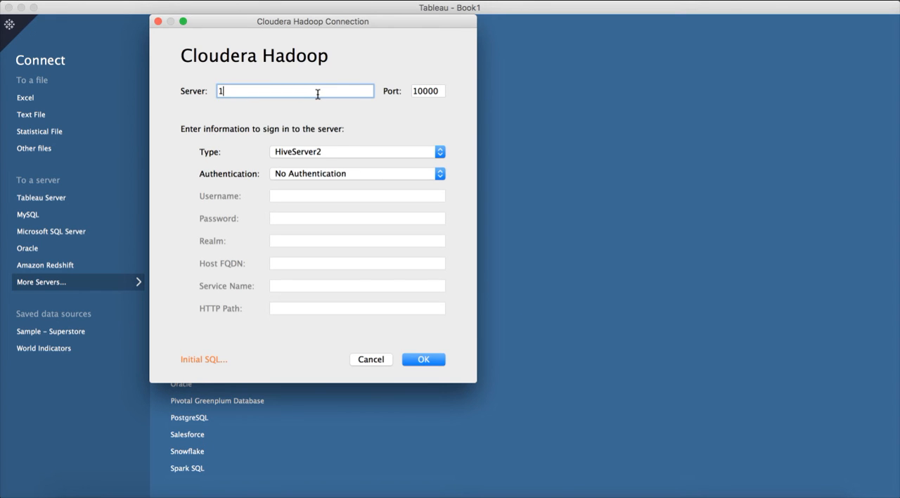
type("92.148")
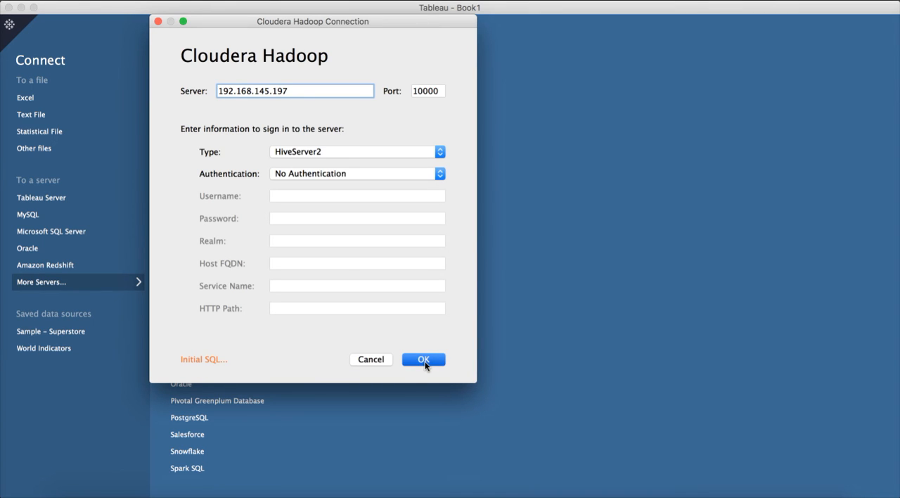
left_click(423, 359)
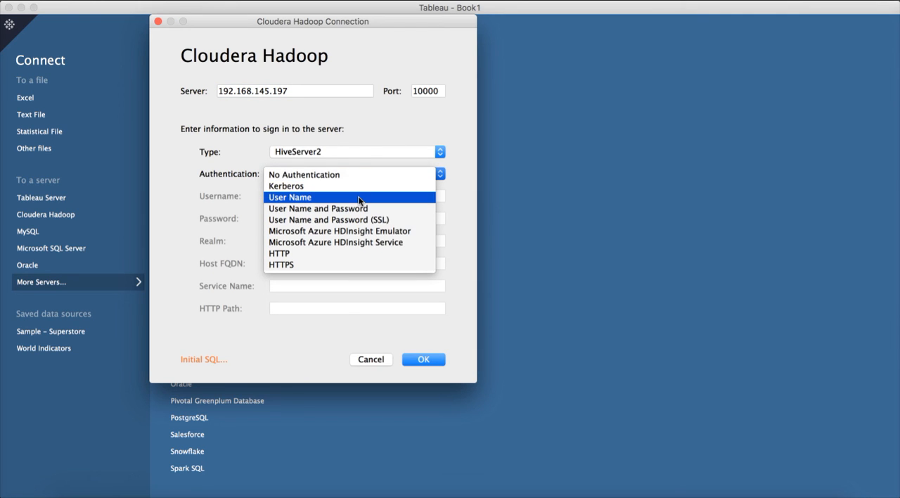
- Switch authentication to User Name and connect as user hive
left_click(290, 197)
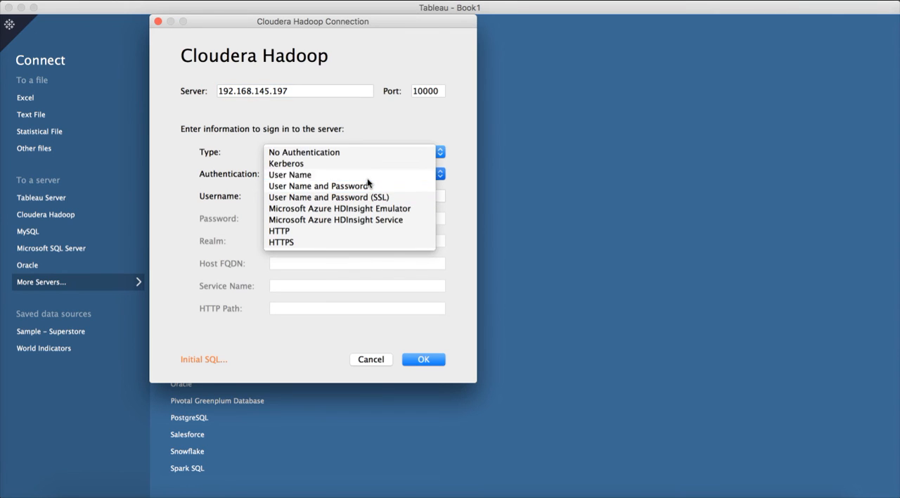
left_click(289, 174)
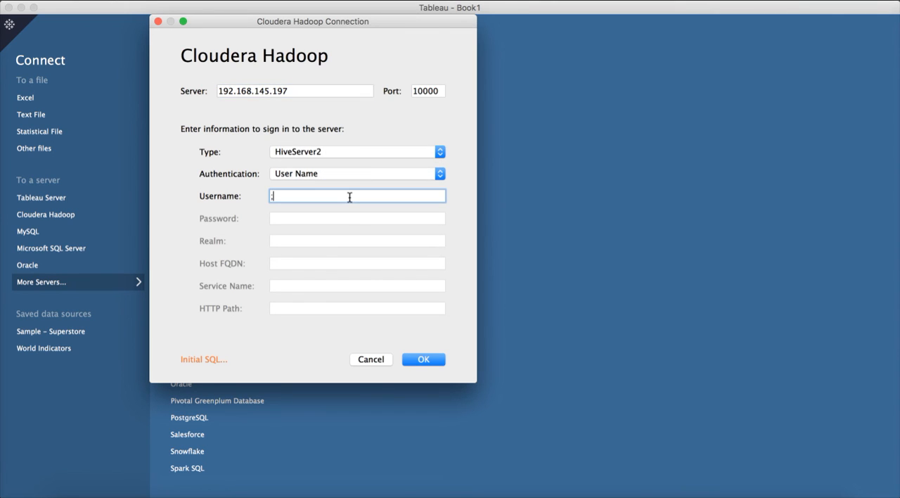
type("hive")
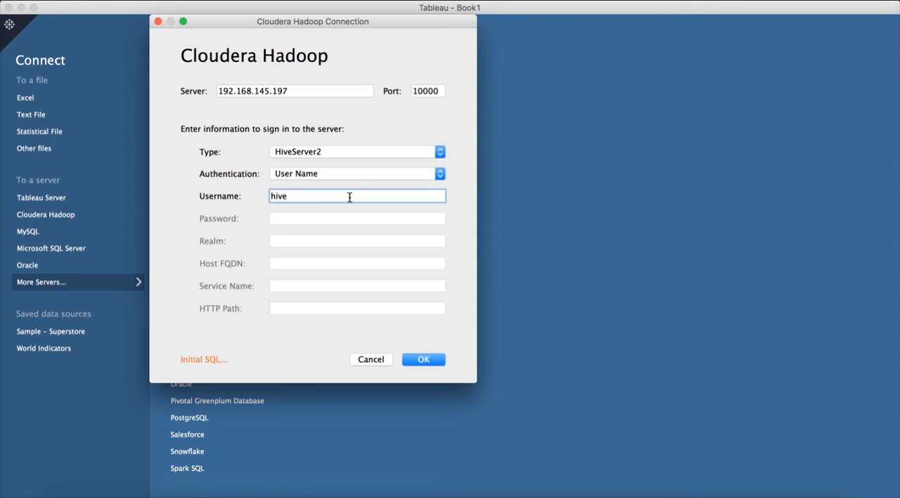
mouse_move(357, 216)
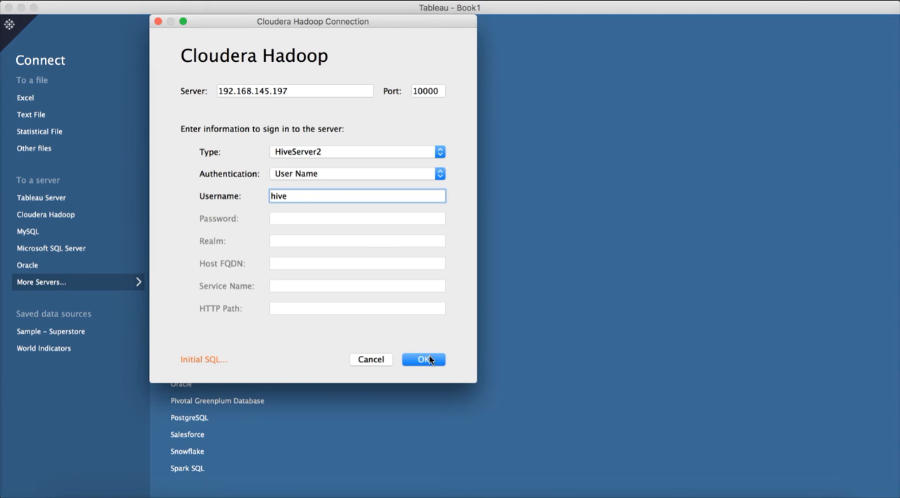
mouse_move(422, 361)
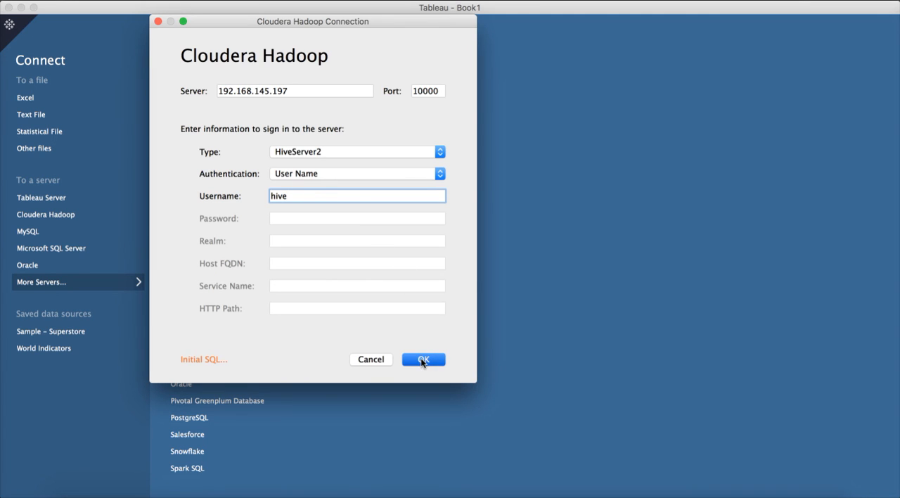
left_click(424, 361)
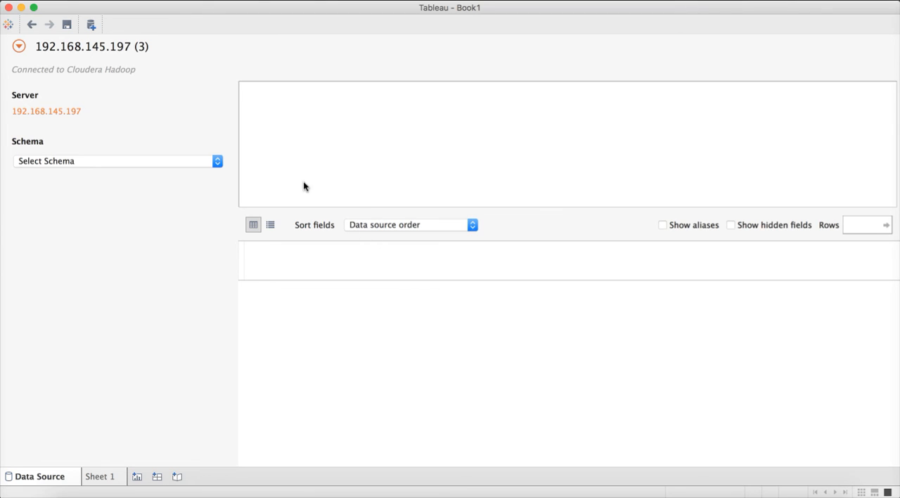
mouse_move(237, 160)
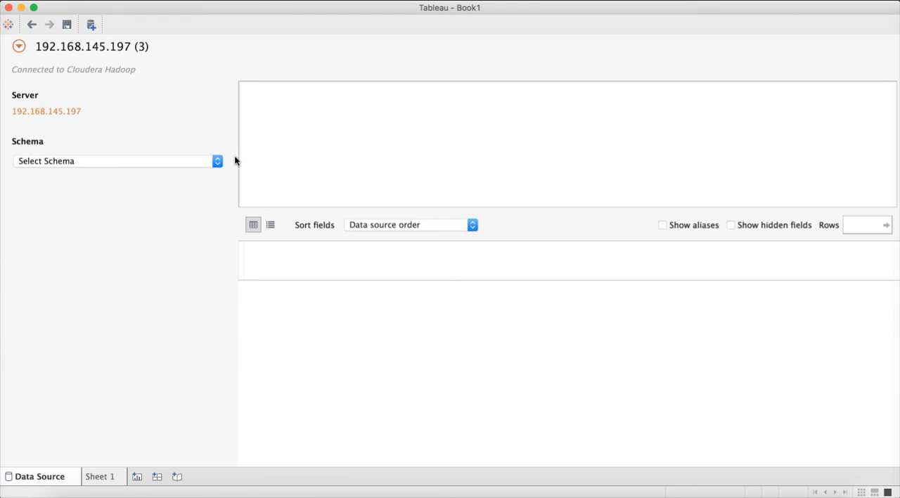
left_click(216, 161)
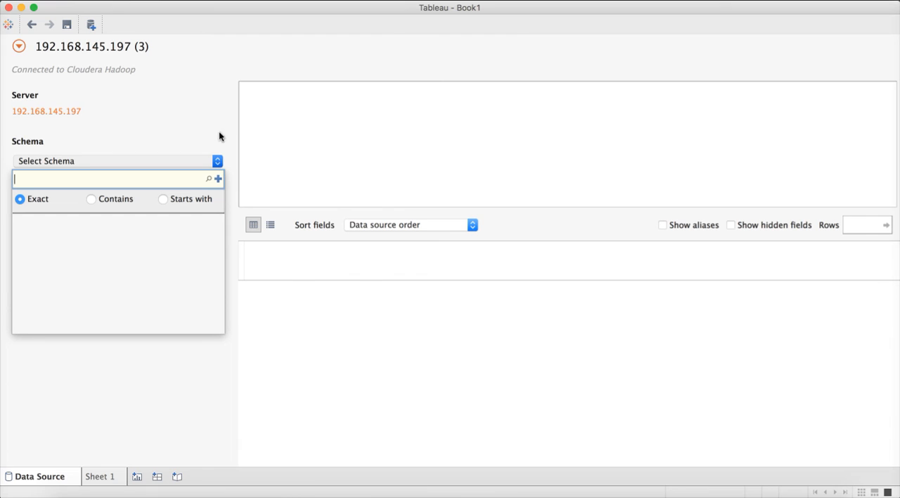
mouse_move(225, 183)
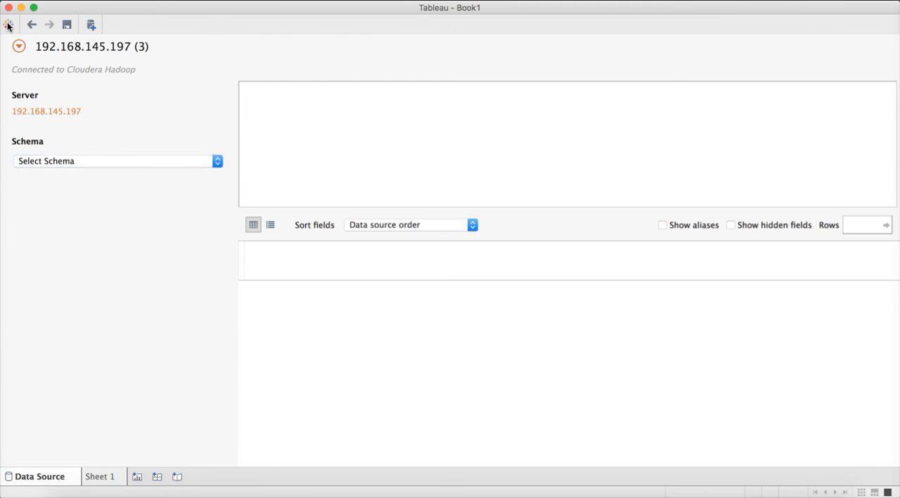
- Add a Cloudera Hadoop connection to 192.168.145.197 over Impala with user name impala
left_click(9, 24)
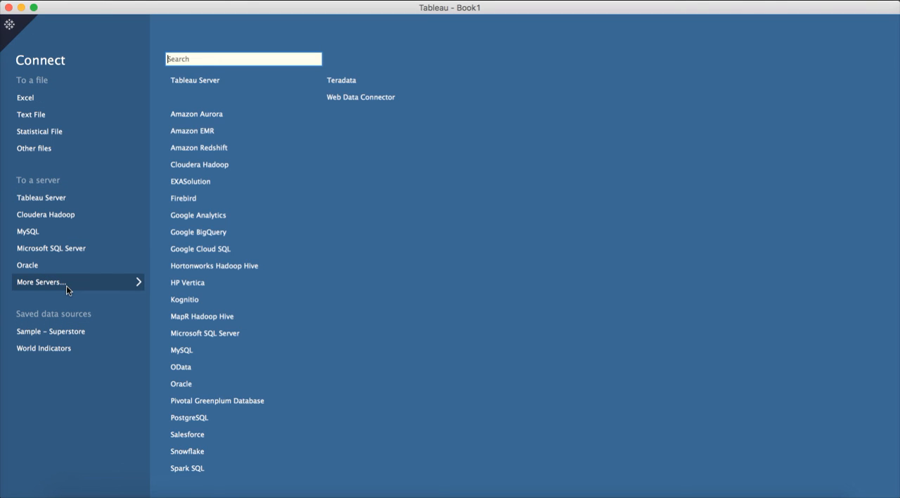
mouse_move(222, 253)
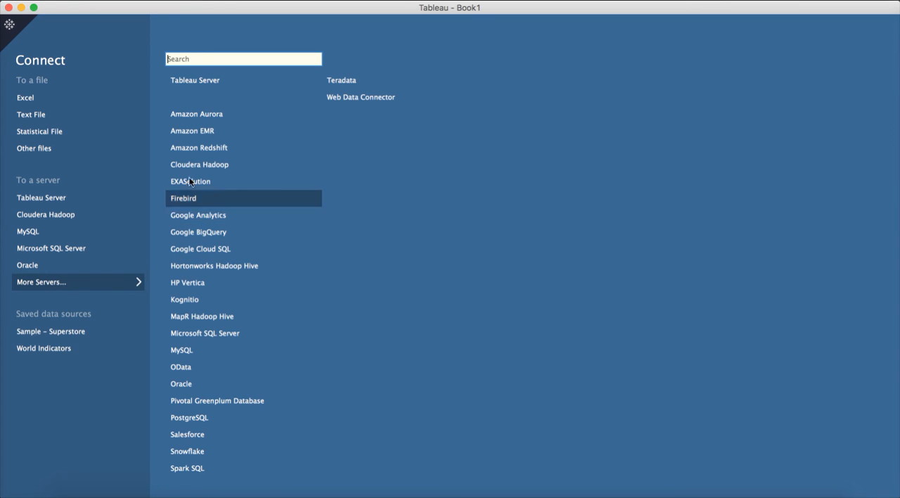
left_click(200, 164)
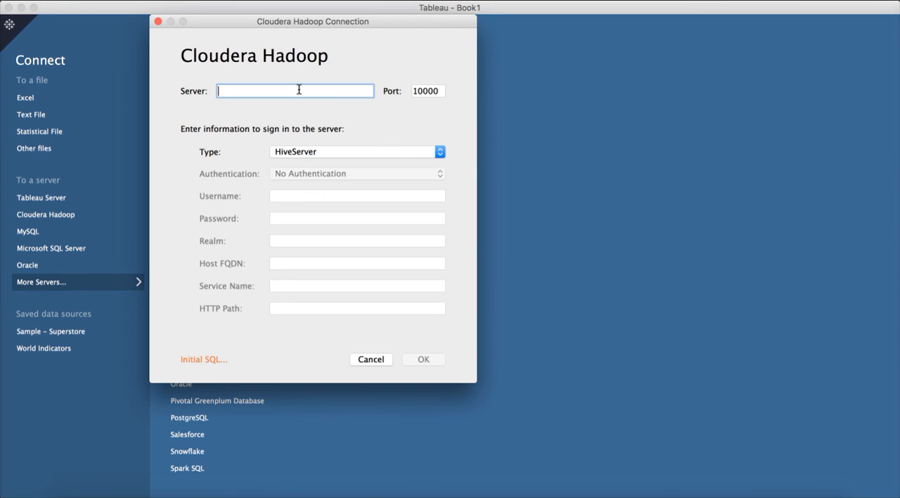
type("192.168.145.197")
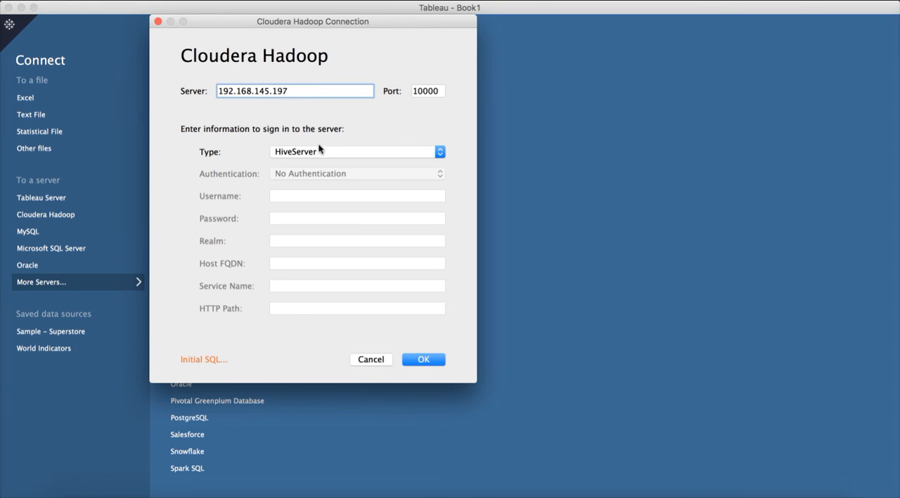
left_click(358, 152)
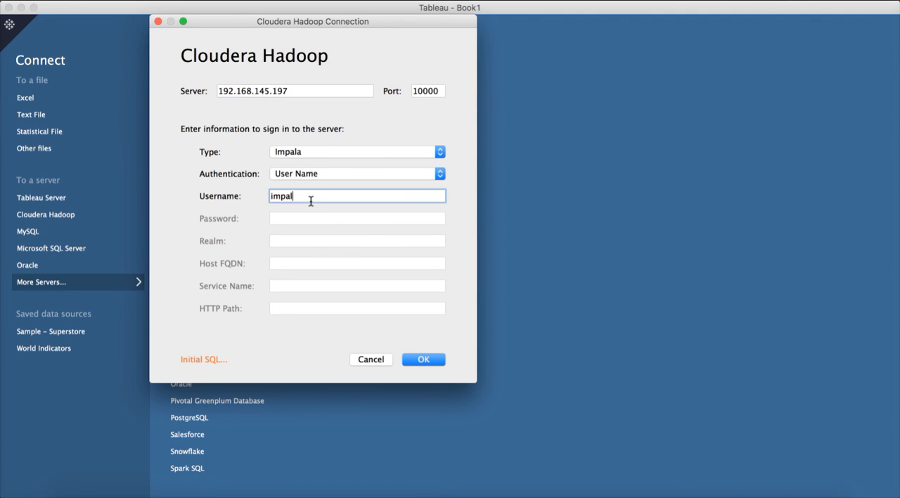
left_click(424, 360)
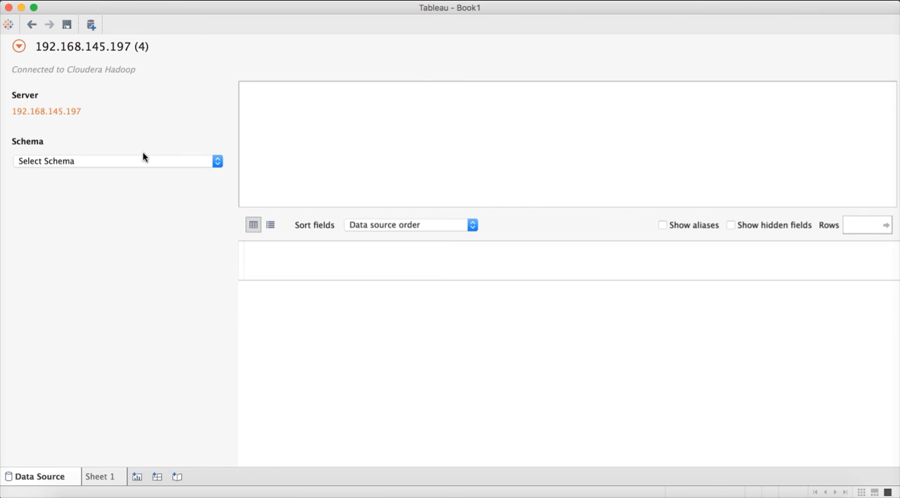
mouse_move(145, 160)
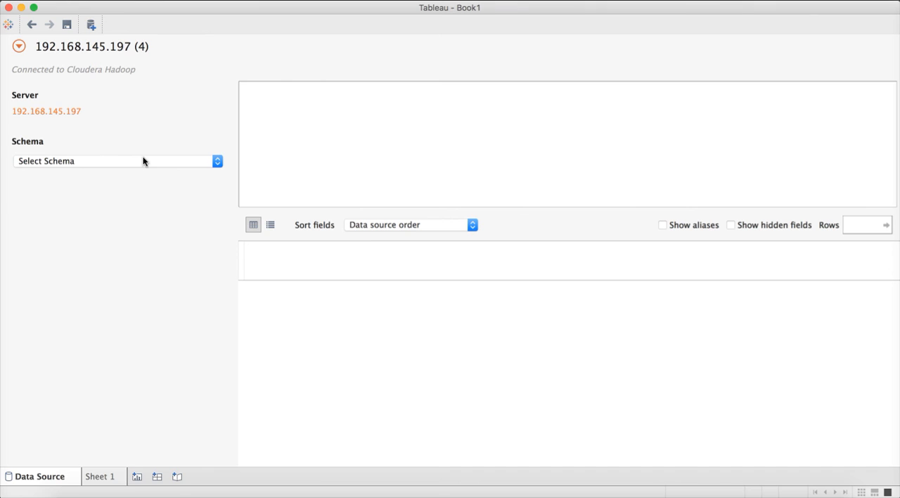